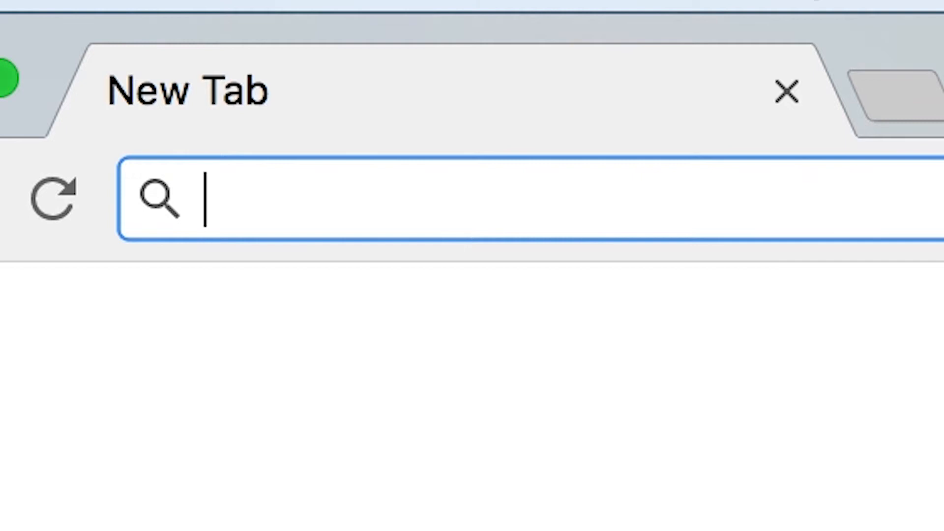
Navigate the new tab to canva.com
text(canva.com)
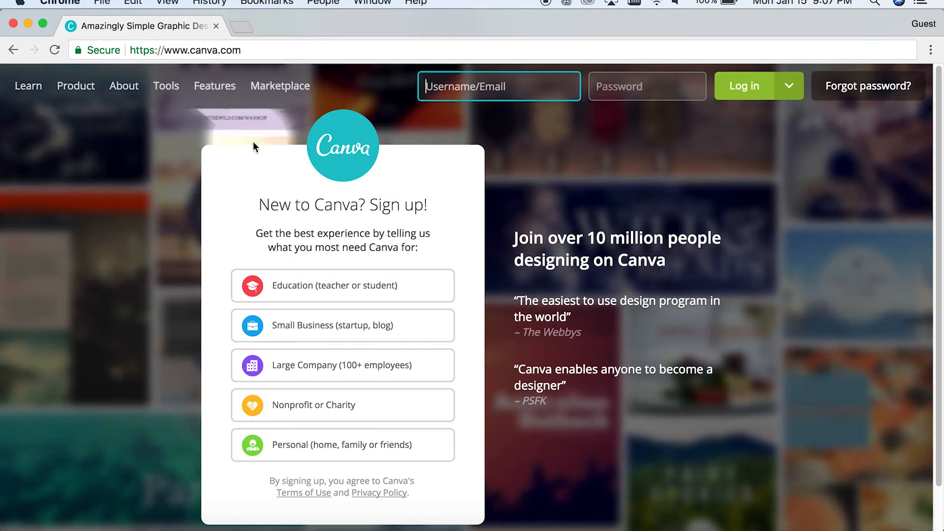
mouse_move(343, 293)
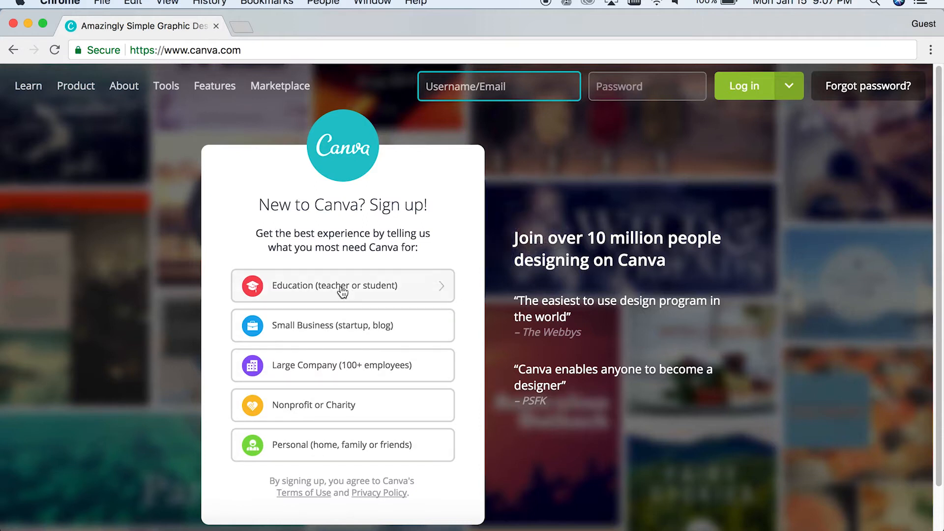
mouse_move(352, 296)
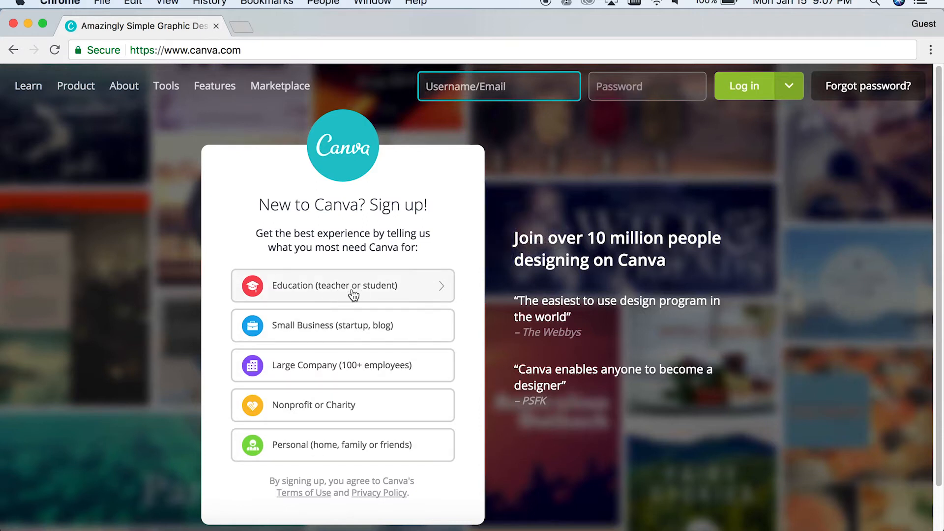
Sign up as an Education user with name, email and password, skipping team invites
click(342, 286)
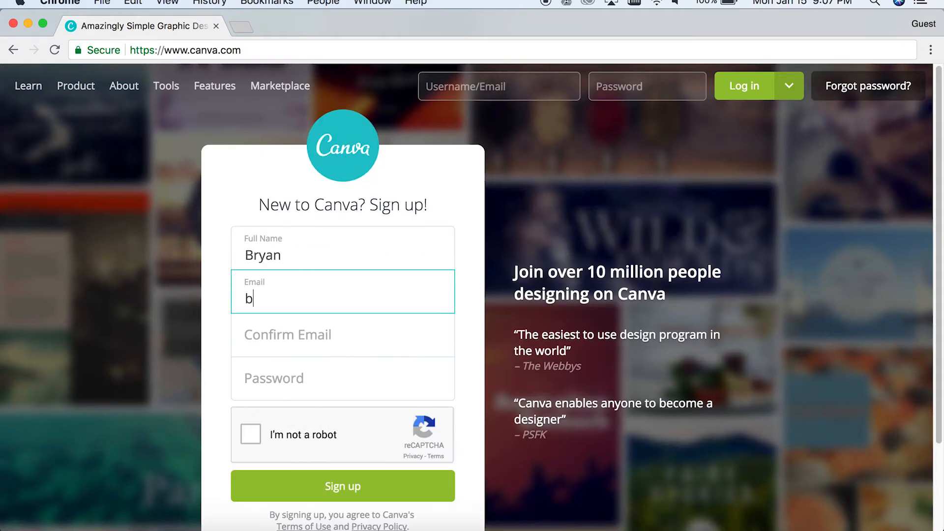
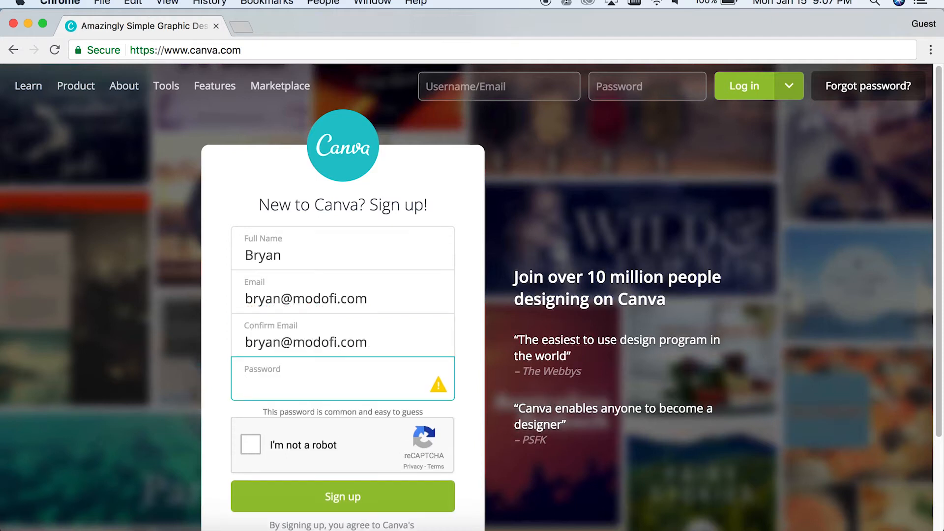
click(343, 496)
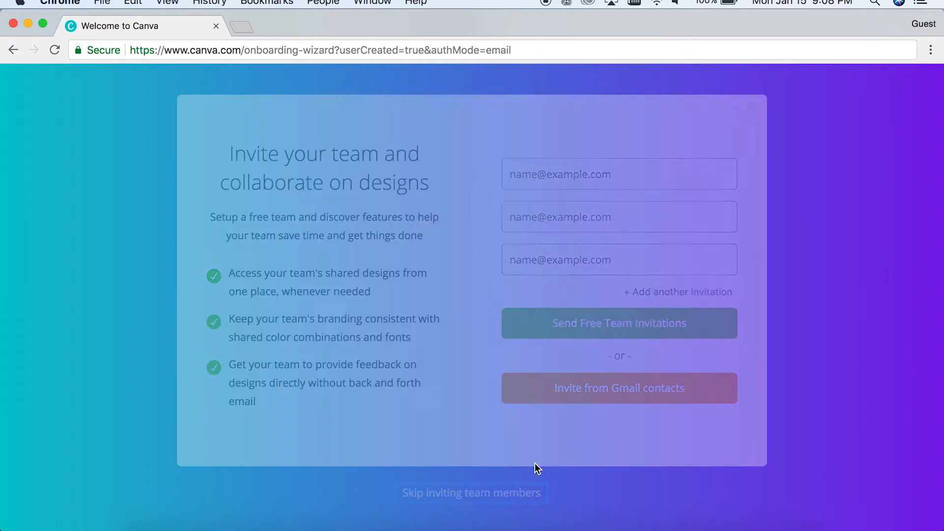
click(471, 493)
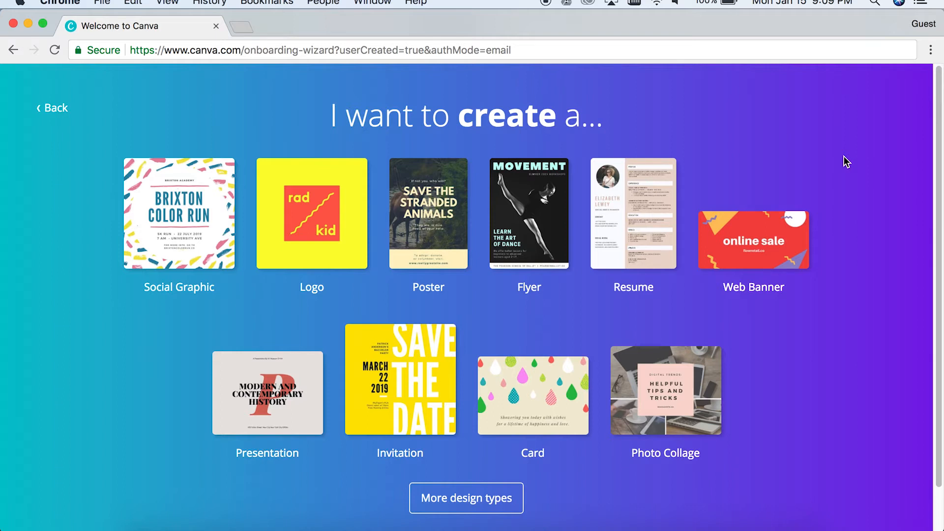
mouse_move(461, 503)
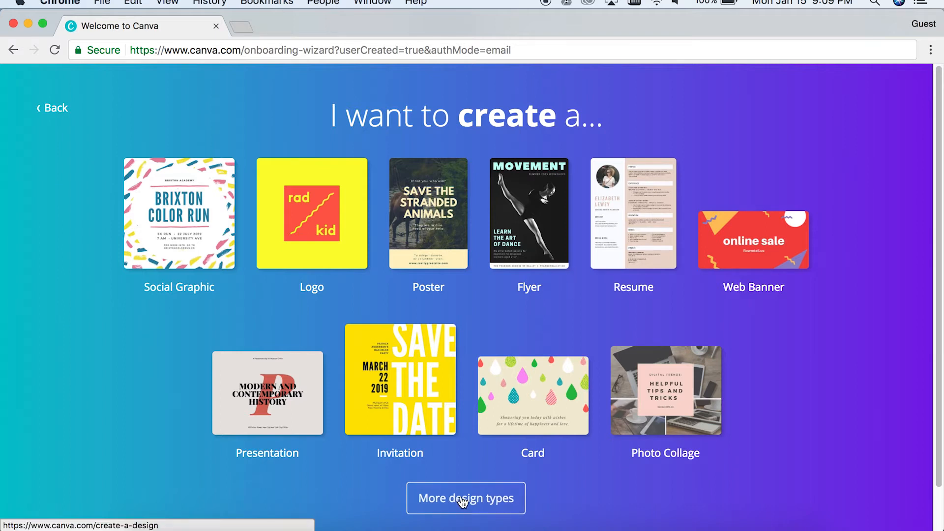
Search the template collection for 'media kit' and filter to Media Kit templates
click(465, 498)
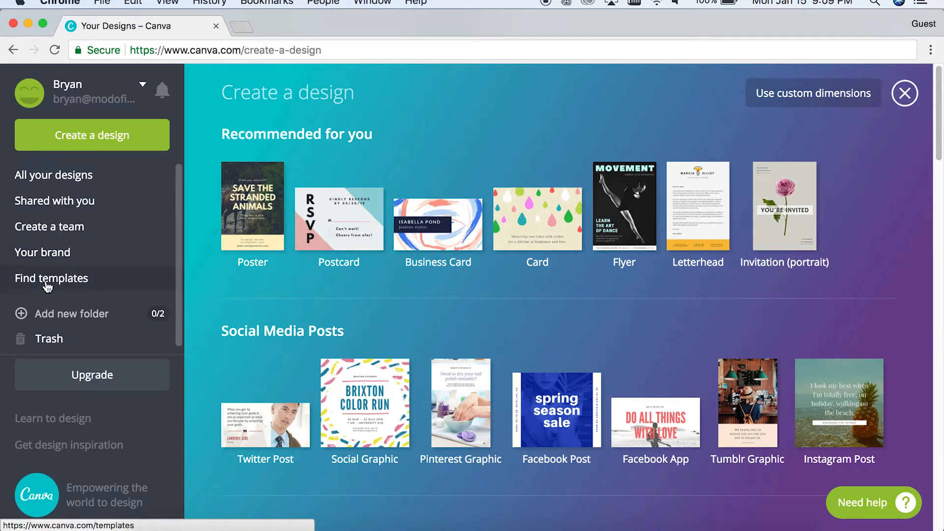
click(51, 278)
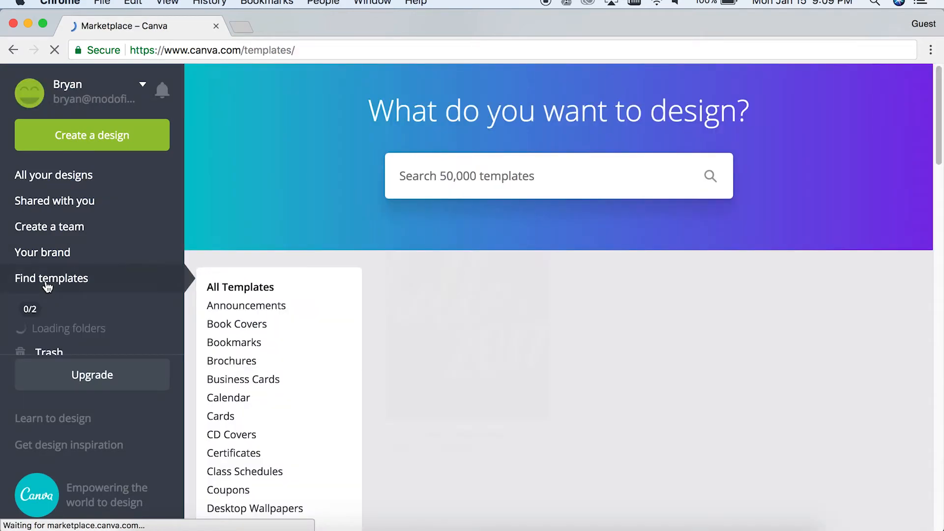
click(51, 278)
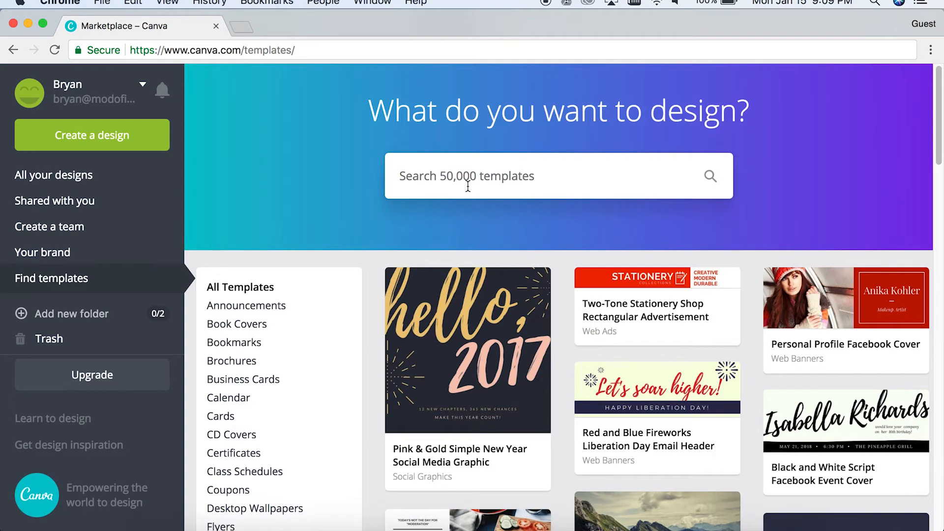
text(medi)
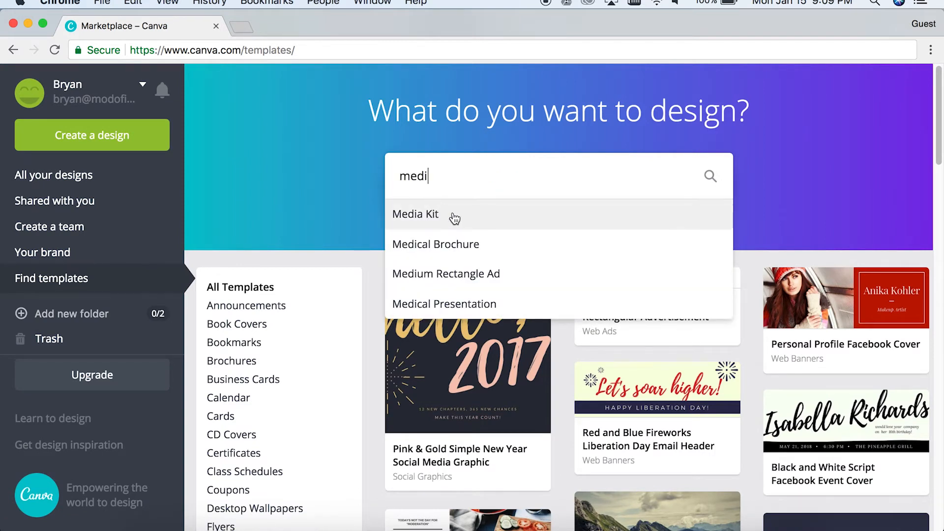
mouse_move(437, 221)
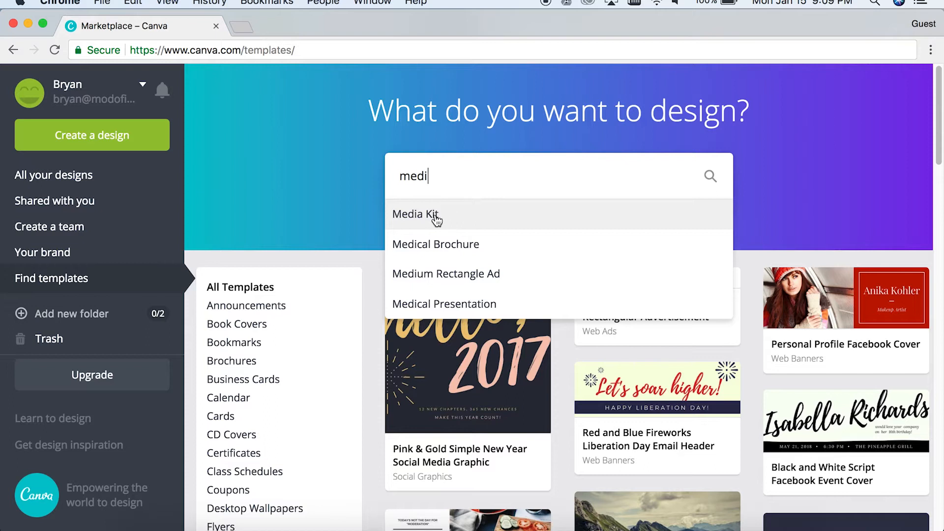
click(415, 214)
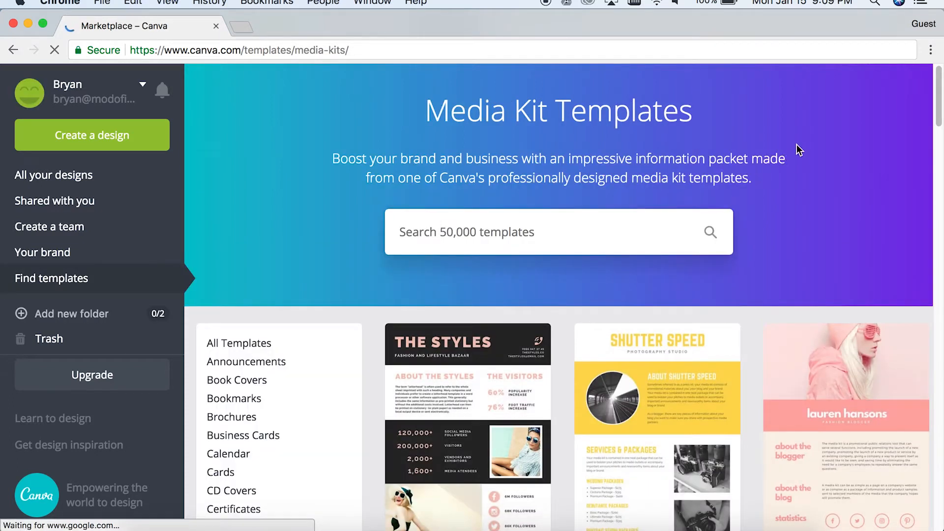
Locate and view the Black and Red Grayscale Fitness Blog media kit template
scroll(down, 3)
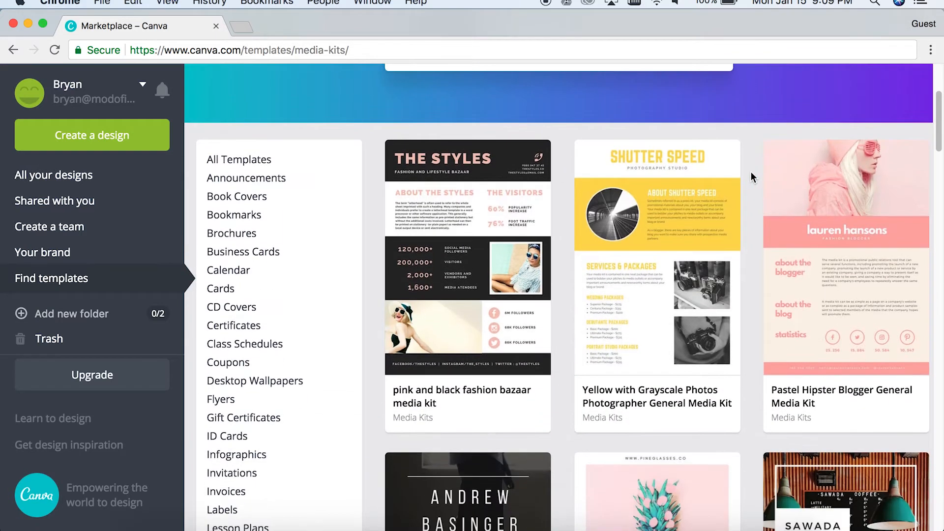
scroll(down, 3)
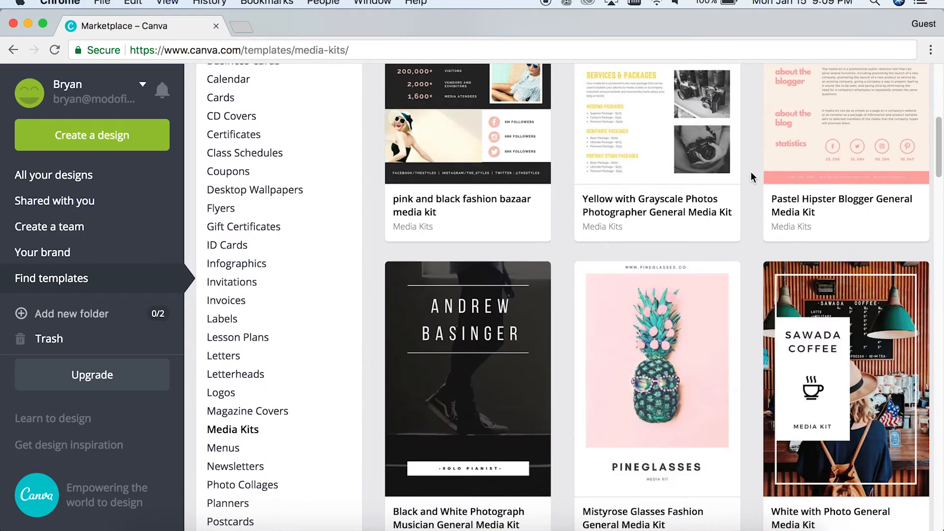
scroll(down, 3)
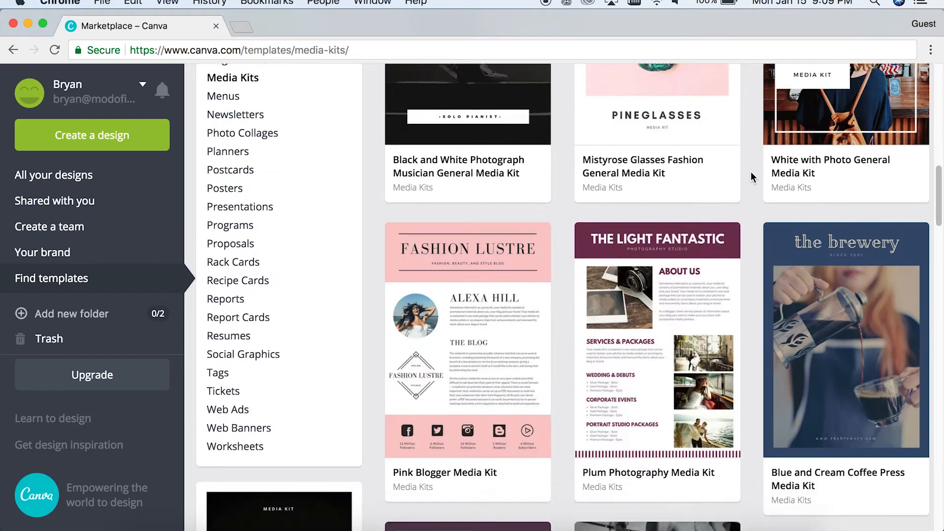
scroll(down, 3)
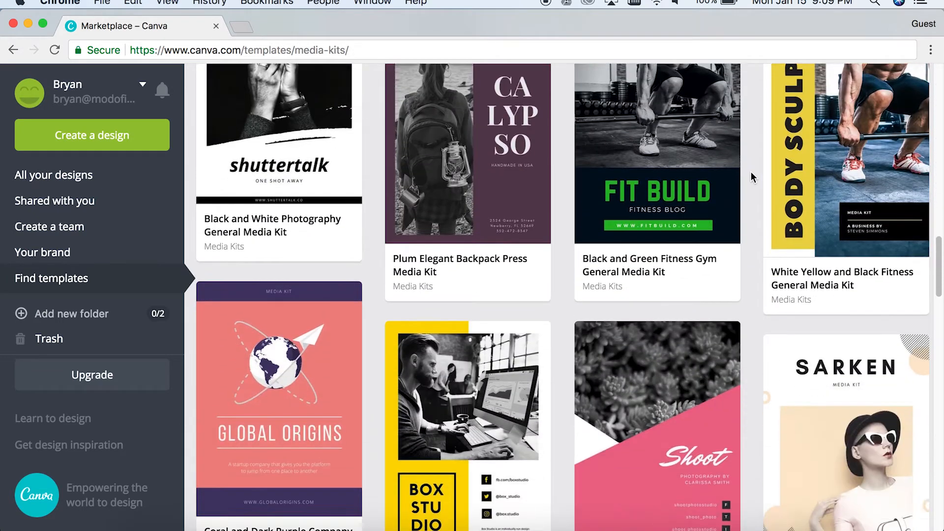
scroll(down, 3)
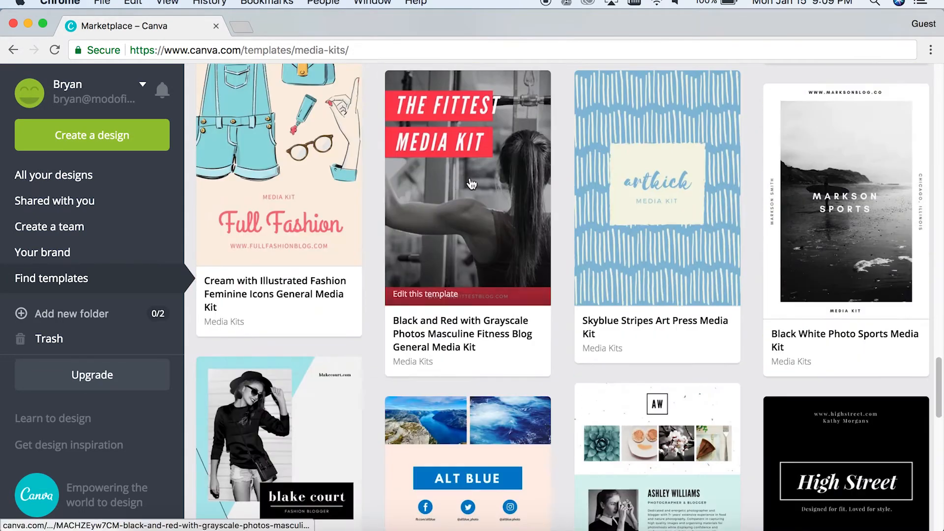
click(472, 184)
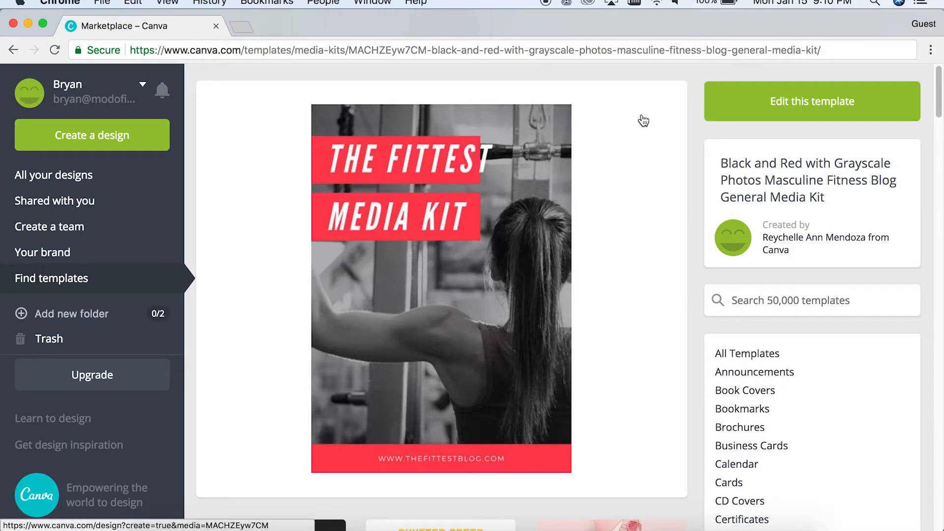
Open the fitness media kit template in the editor and browse fitness photos on Pexels
click(811, 101)
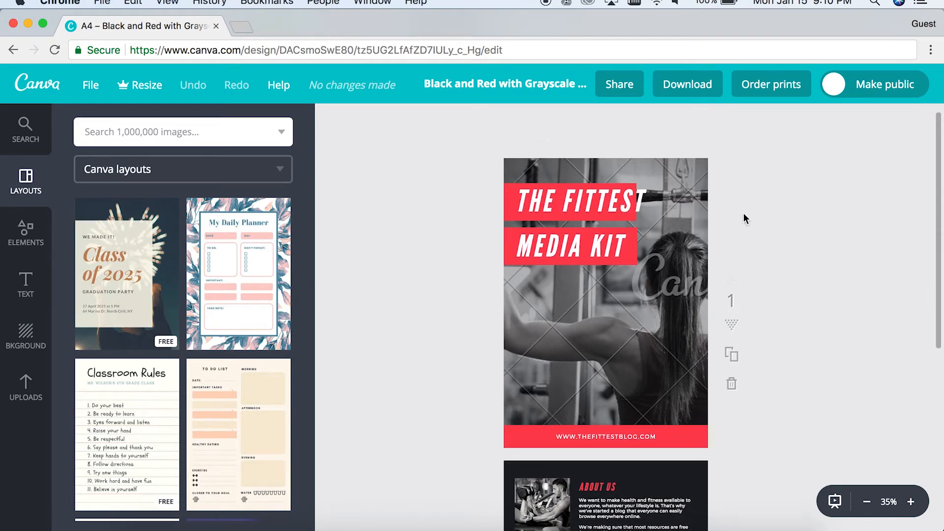
mouse_move(672, 279)
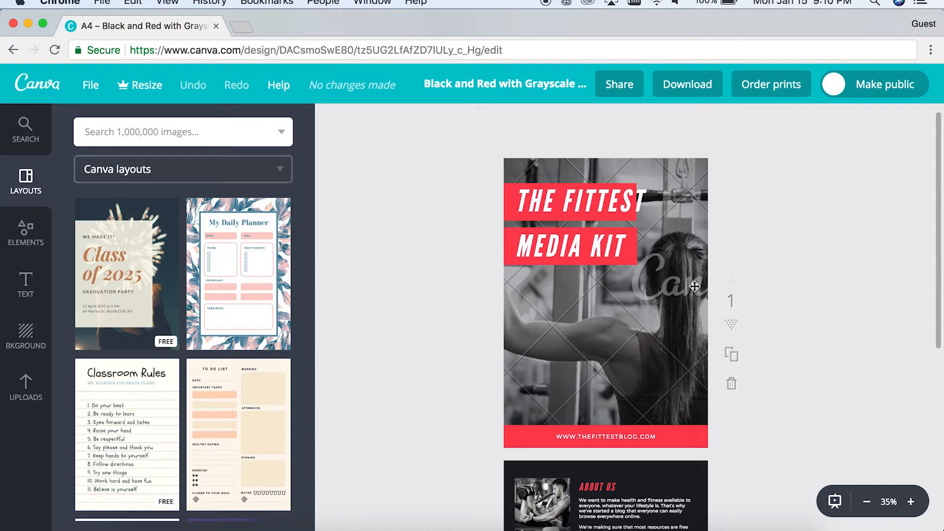
mouse_move(552, 310)
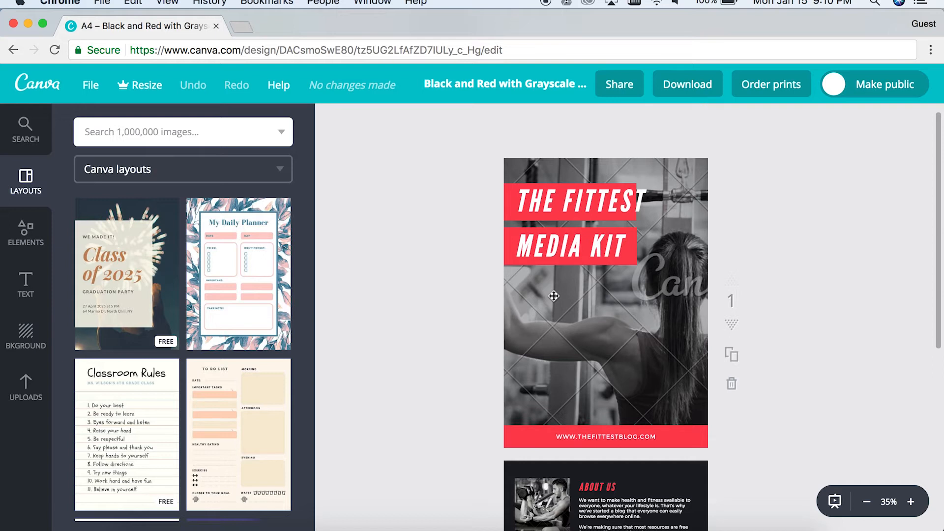
mouse_move(560, 310)
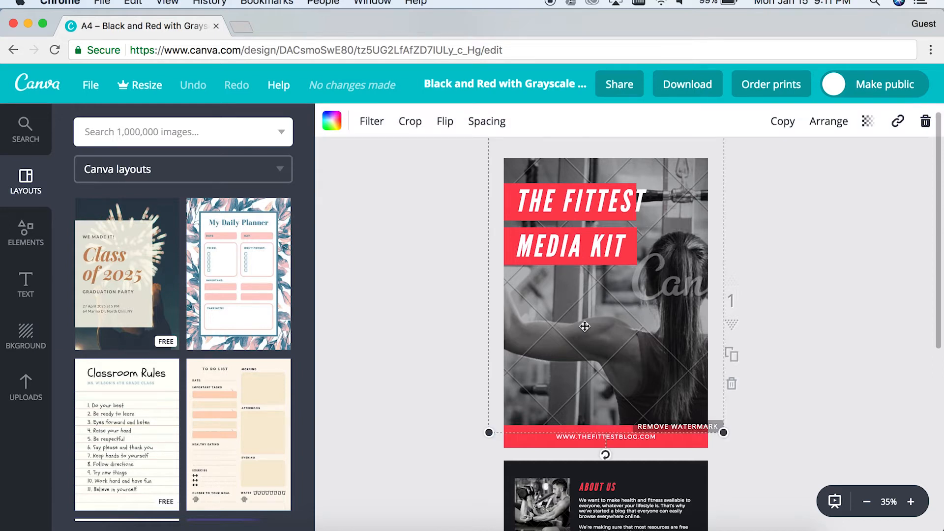
scroll(down, 3)
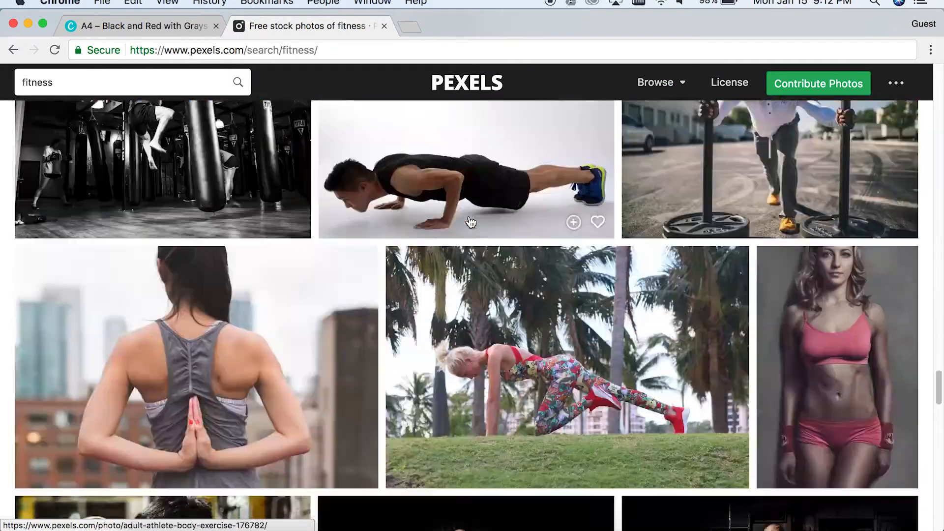
Download the black-and-white boxer photo from Pexels, dismissing the Storyblocks ad
scroll(down, 3)
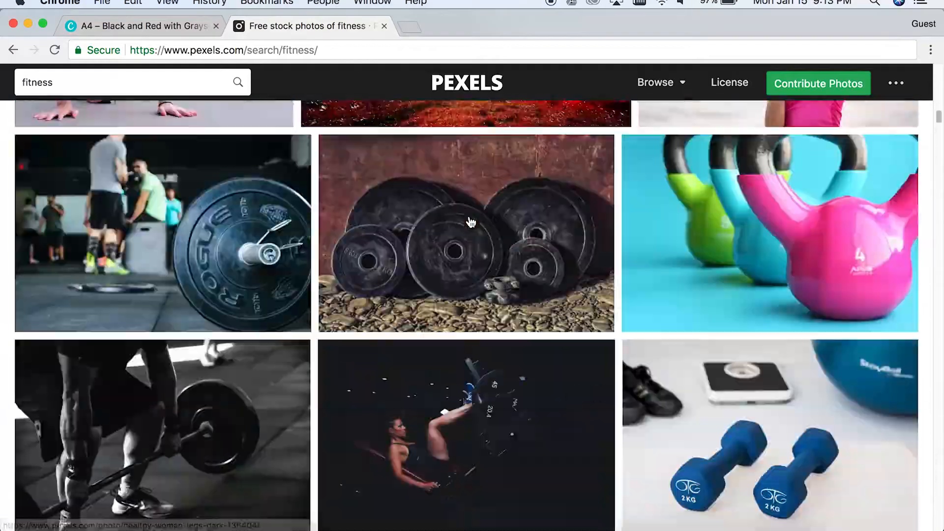
scroll(down, 3)
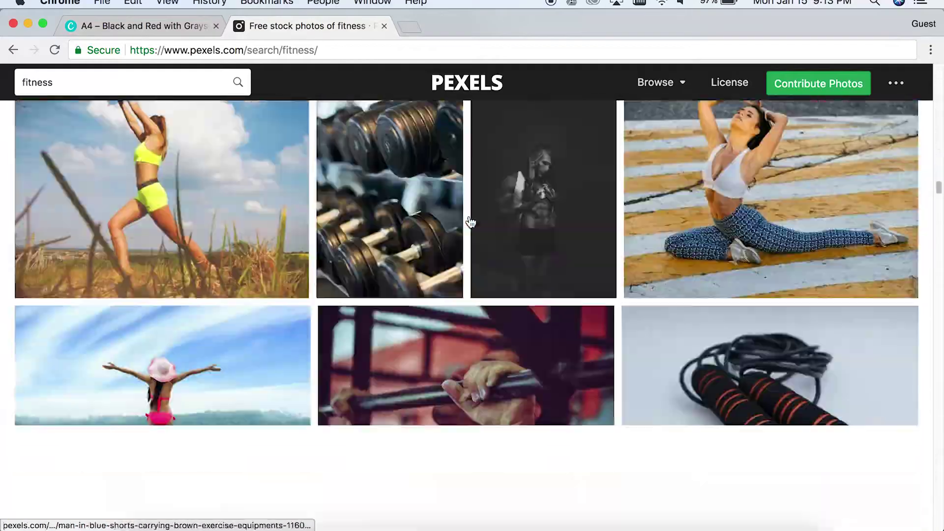
scroll(down, 3)
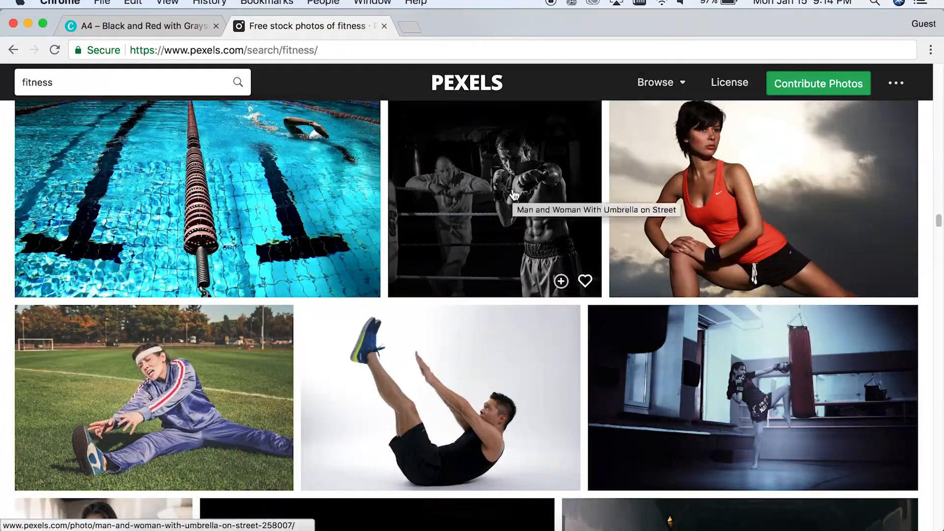
click(512, 193)
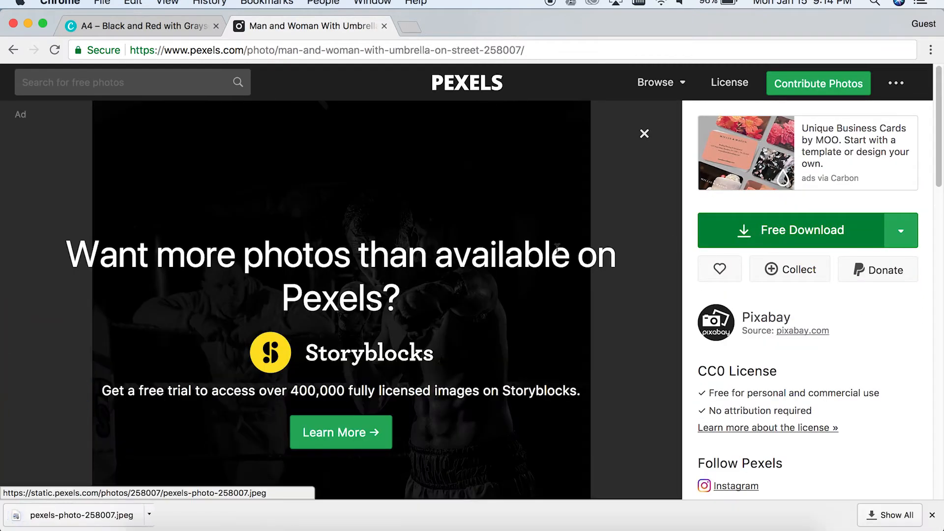
click(644, 133)
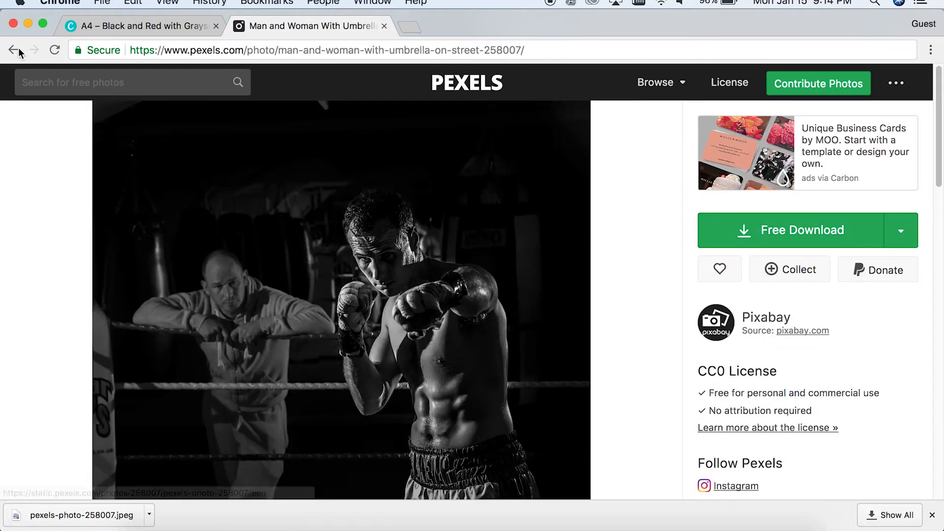
Return to the fitness results and download the Black Bumper Plates photo
click(14, 50)
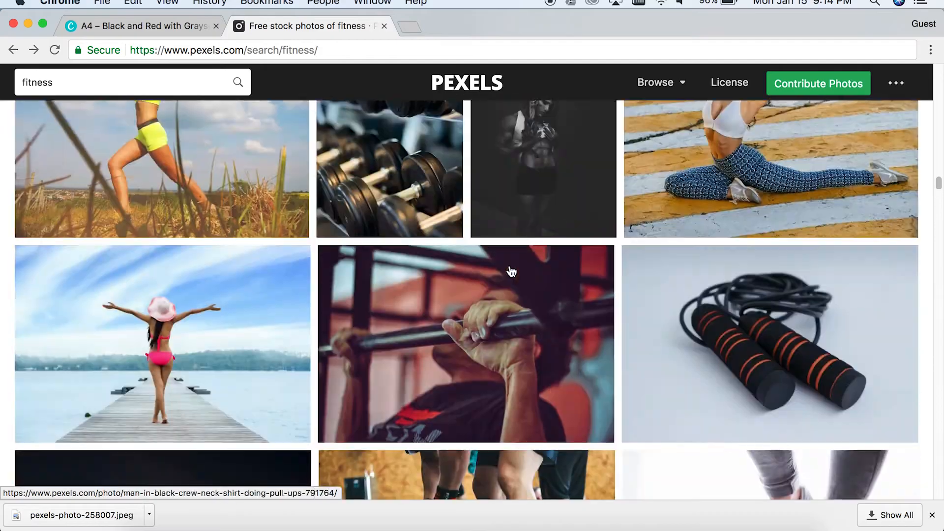
scroll(down, 3)
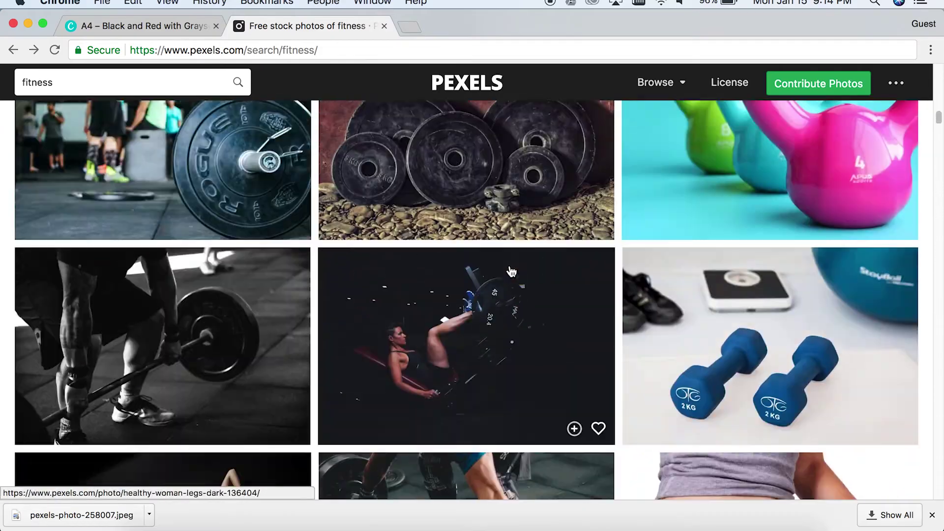
click(461, 172)
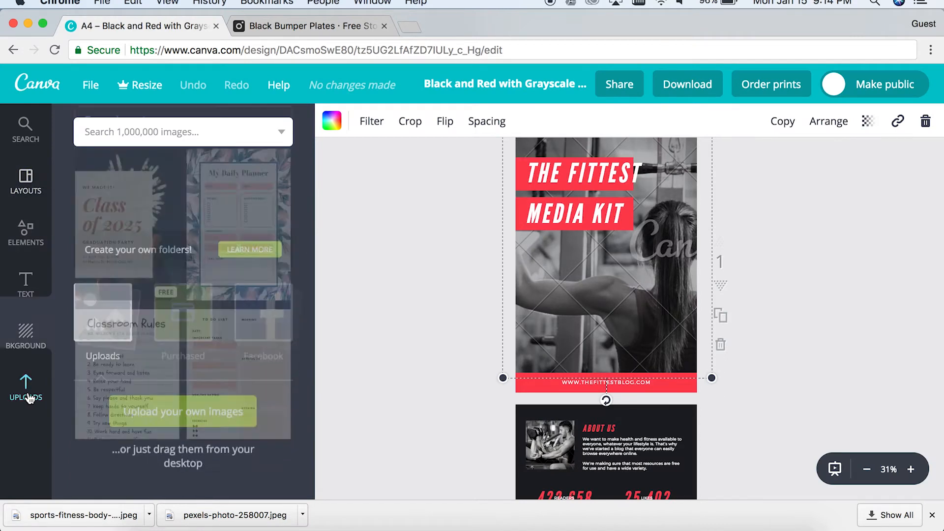
Upload both Pexels photos and replace the cover image with the boxer photo
click(26, 383)
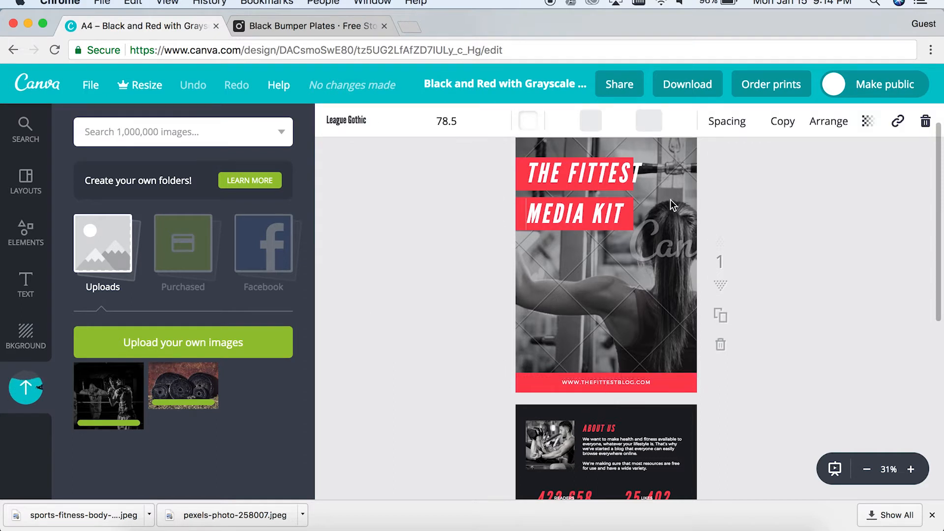
click(925, 121)
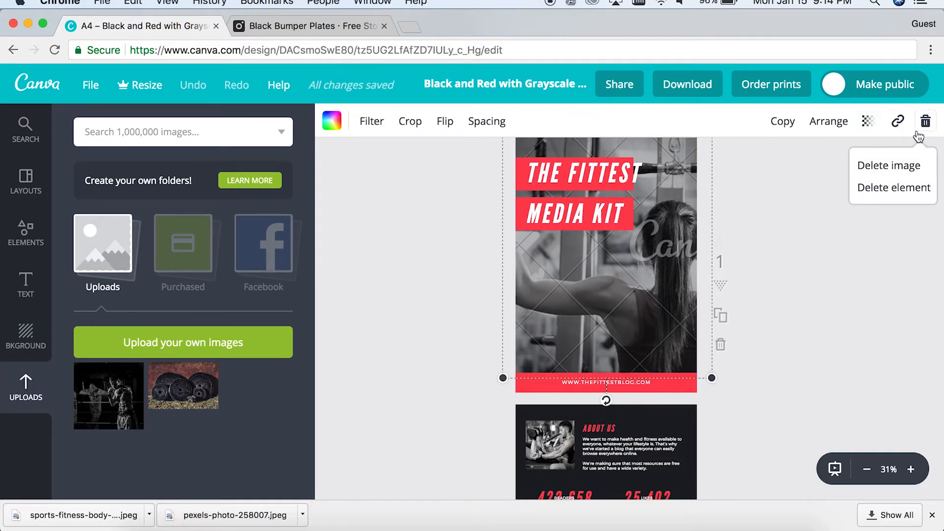
click(889, 165)
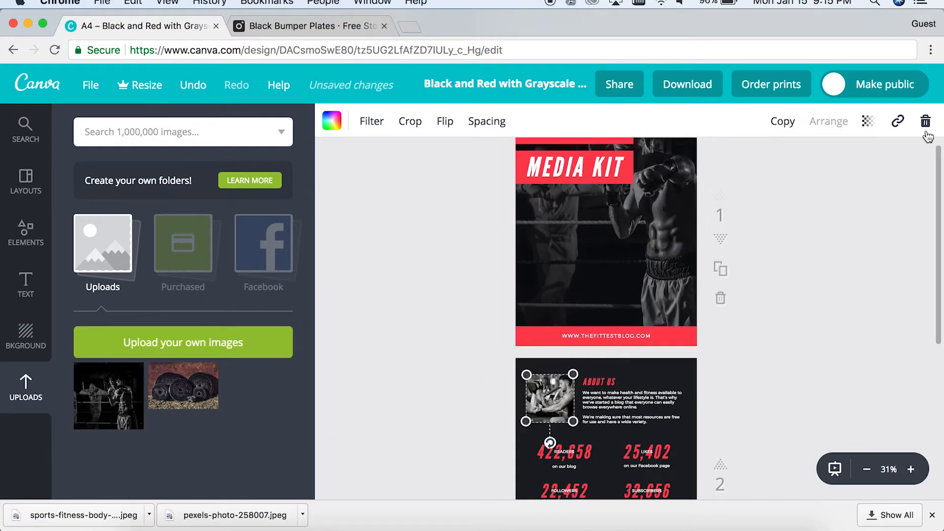
click(912, 468)
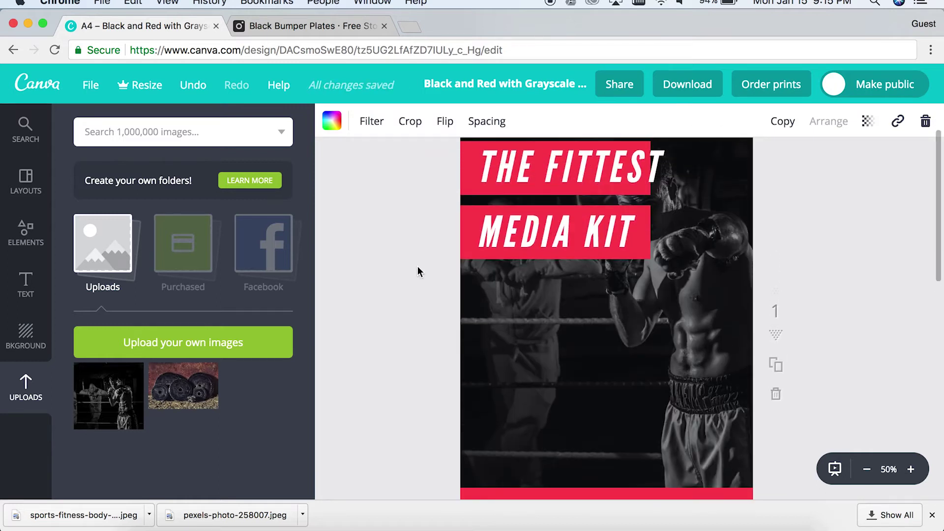
Retitle the cover Fit Punch with the fitpunch.com web address
click(565, 182)
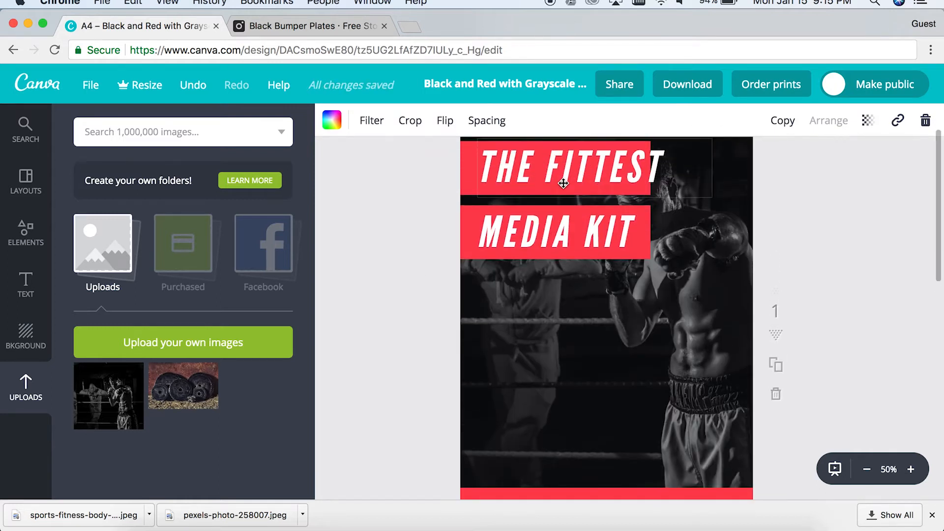
double_click(565, 167)
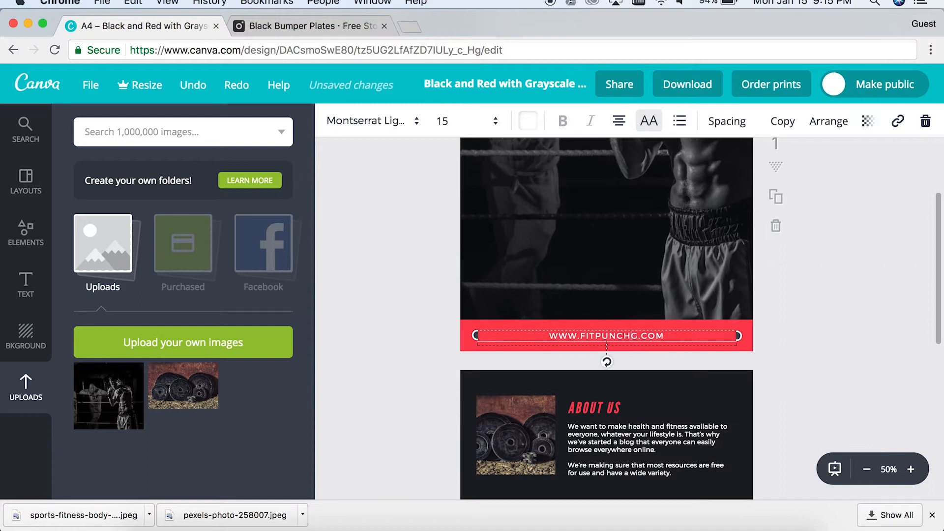
click(802, 299)
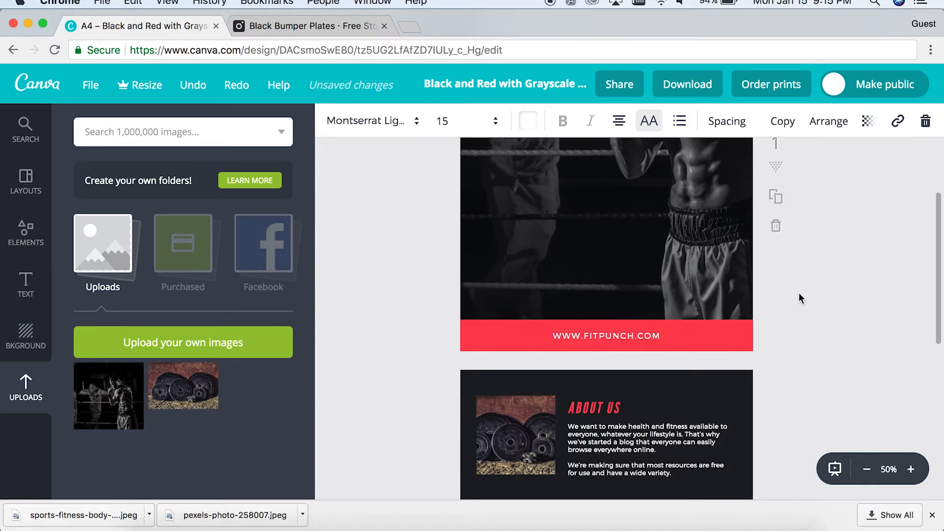
scroll(down, 3)
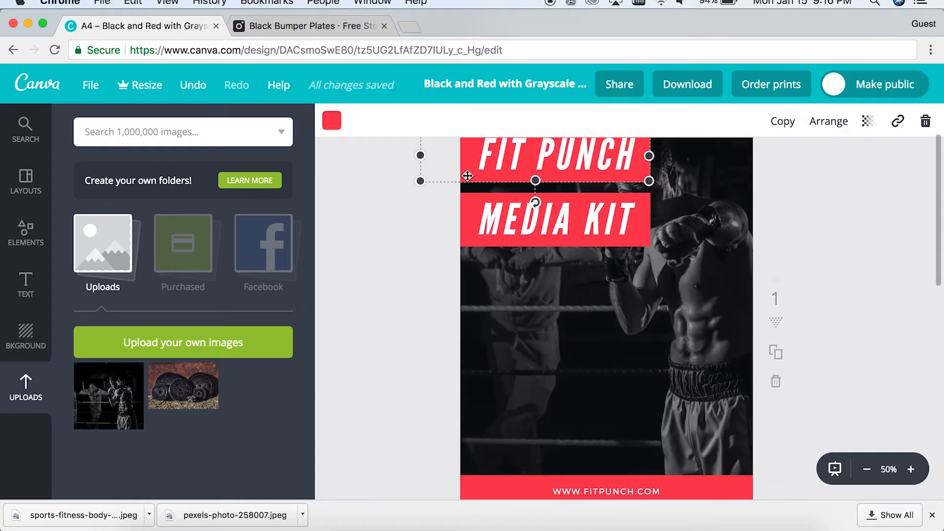
Change the red accent colour to blue and apply it to every red element
click(331, 120)
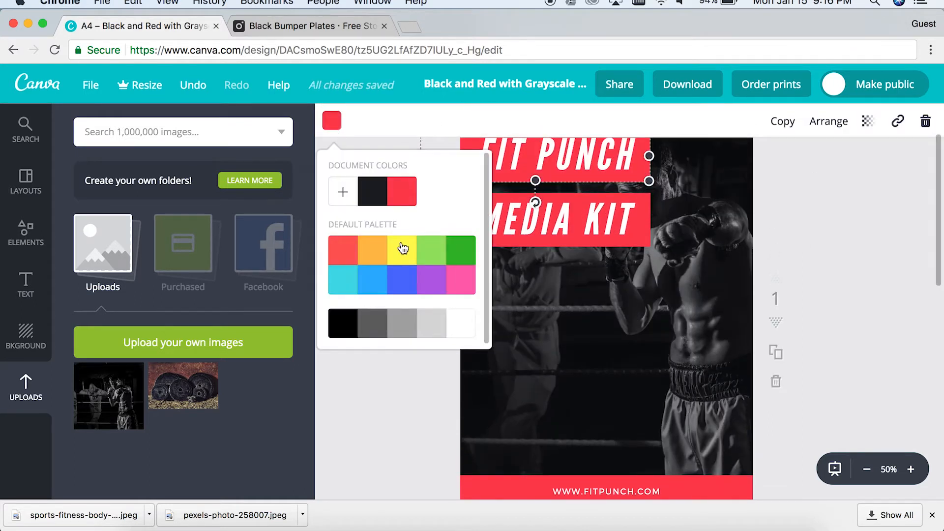
mouse_move(391, 278)
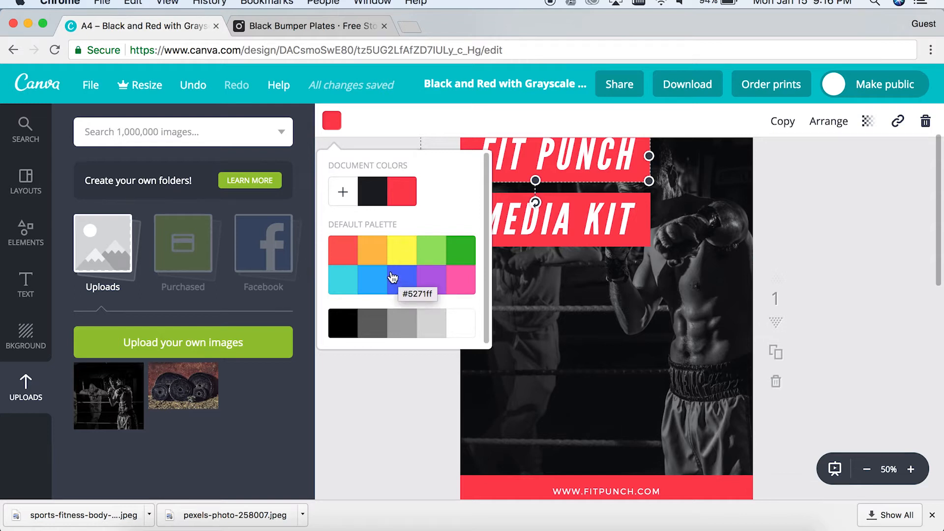
mouse_move(442, 262)
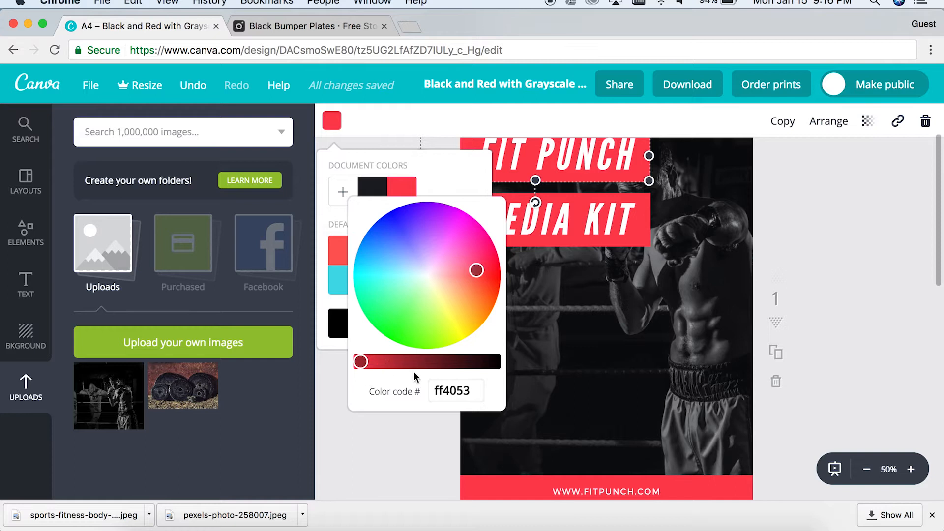
click(456, 391)
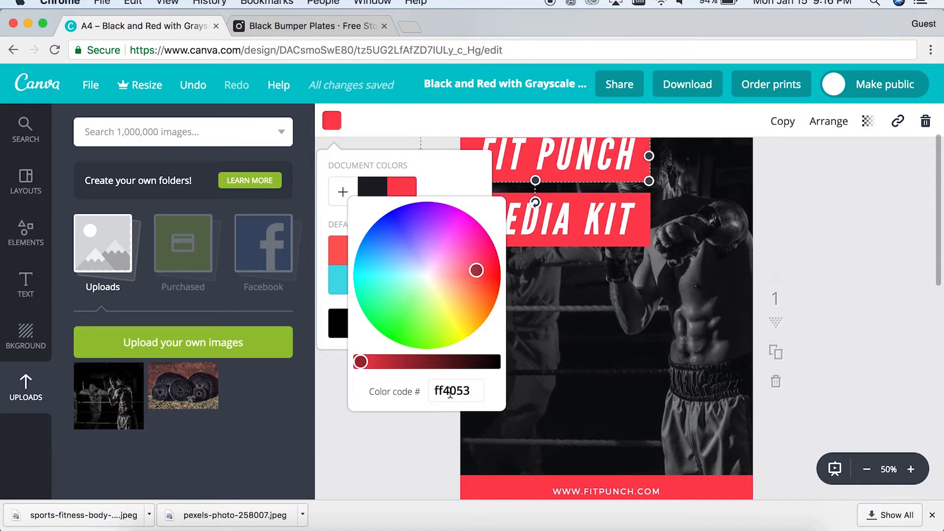
click(372, 279)
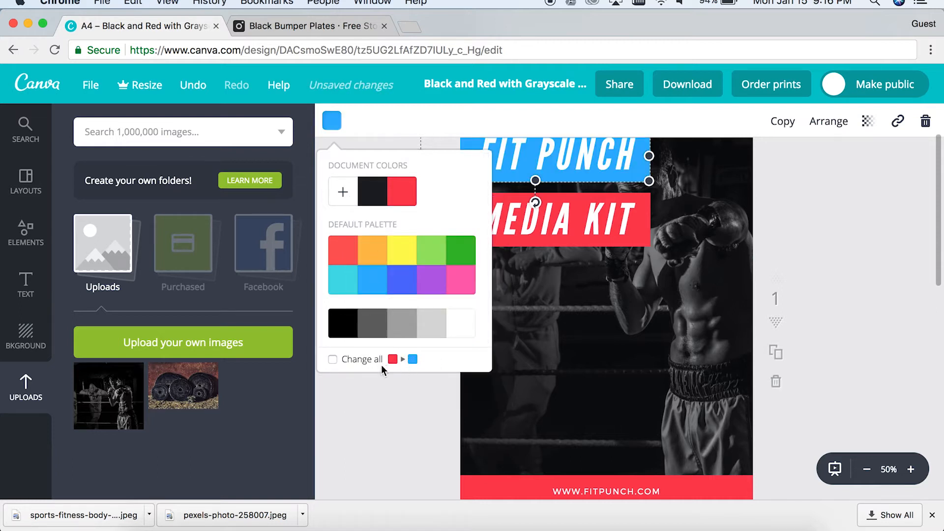
mouse_move(584, 472)
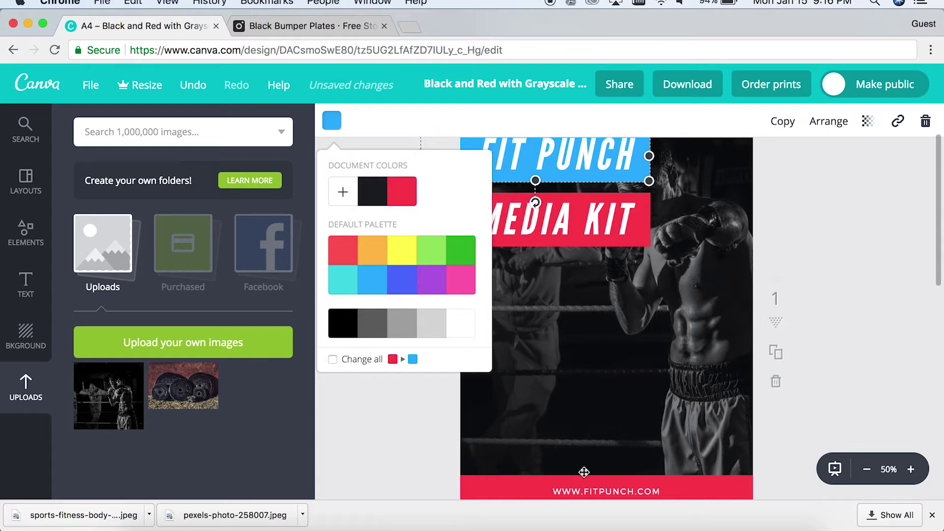
scroll(down, 3)
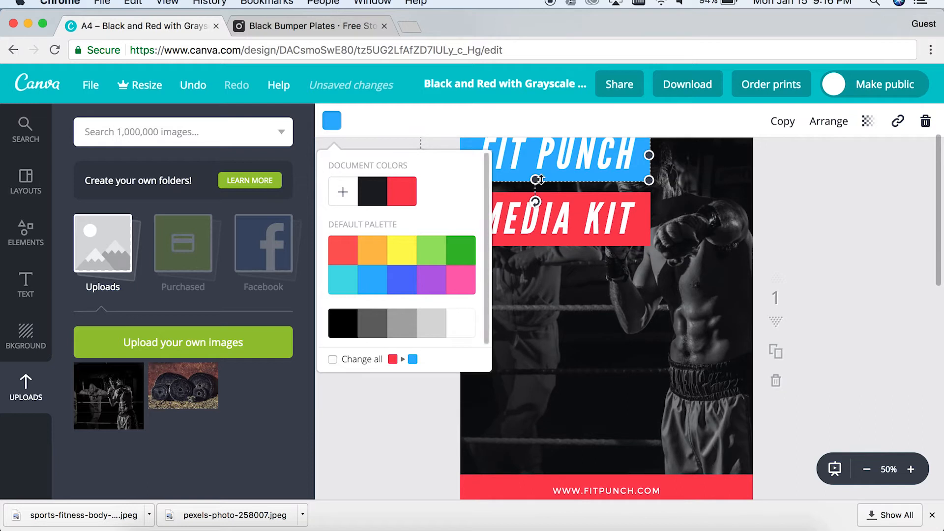
mouse_move(376, 268)
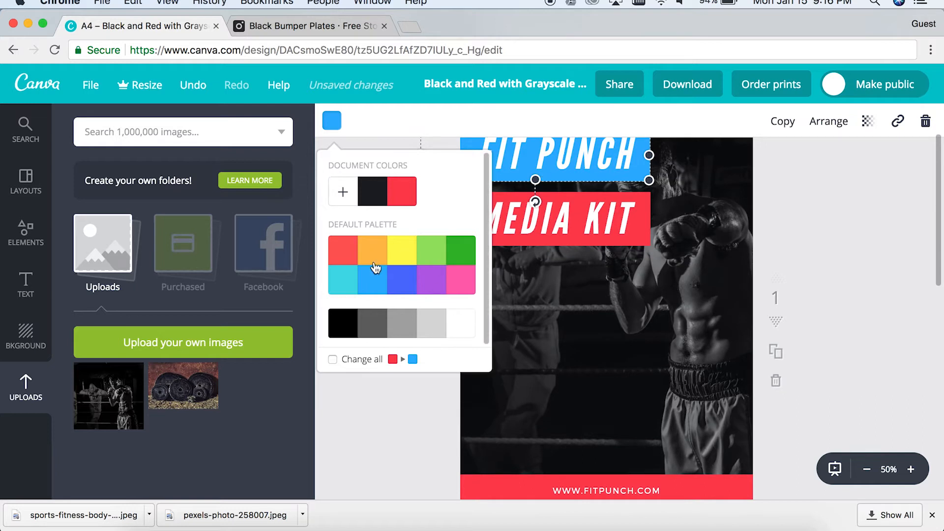
mouse_move(430, 325)
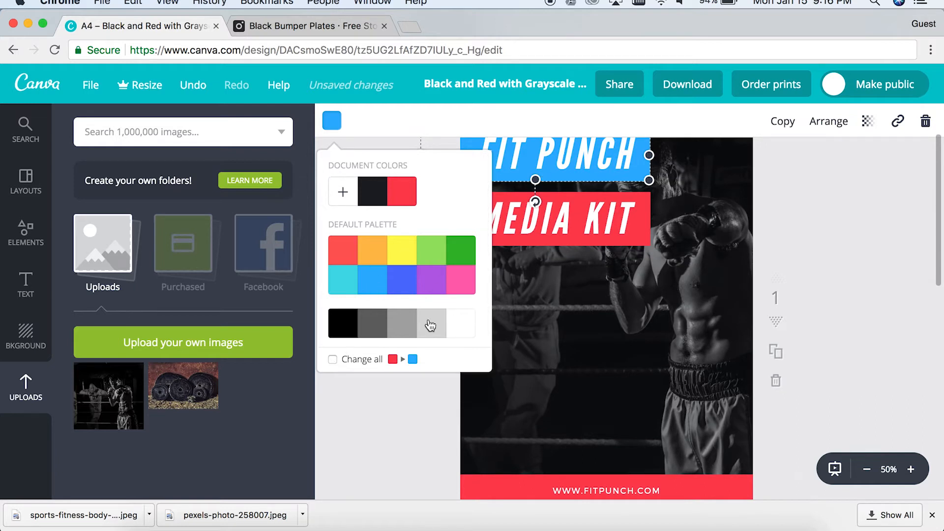
click(333, 359)
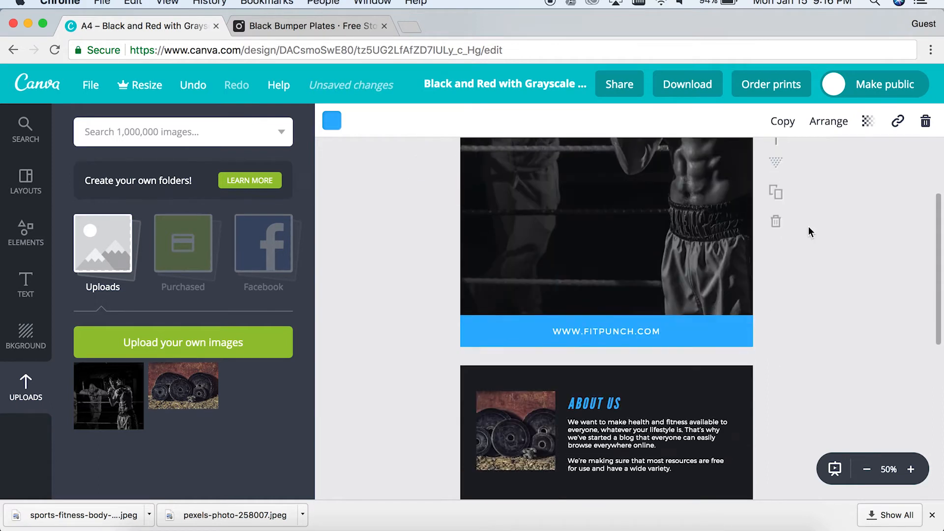
scroll(down, 3)
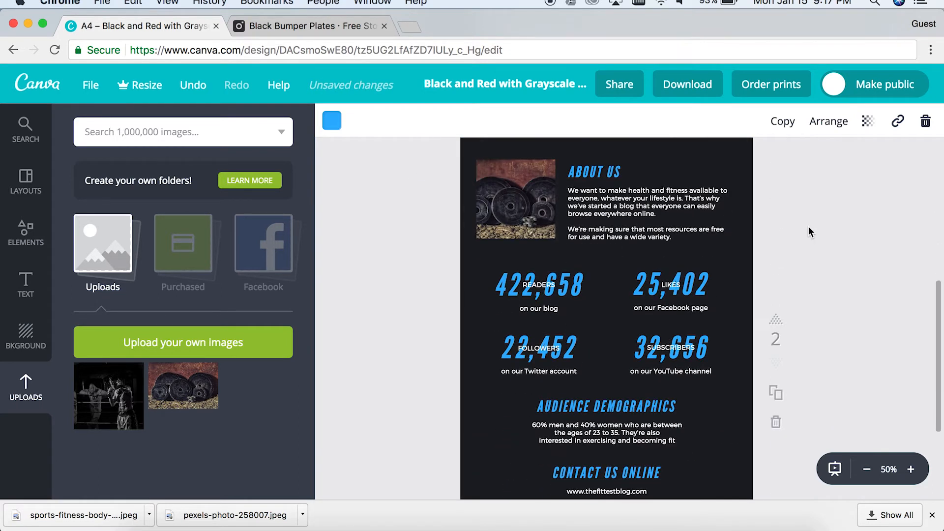
click(912, 469)
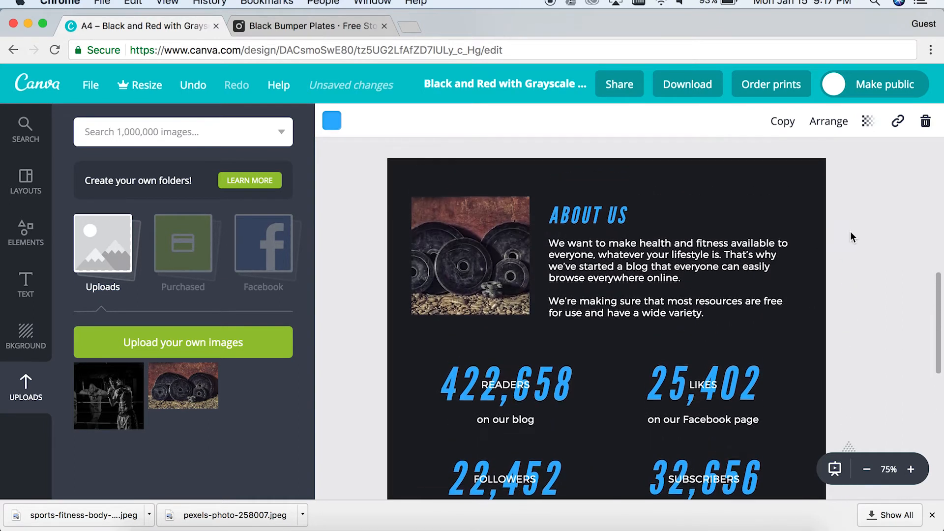
scroll(down, 3)
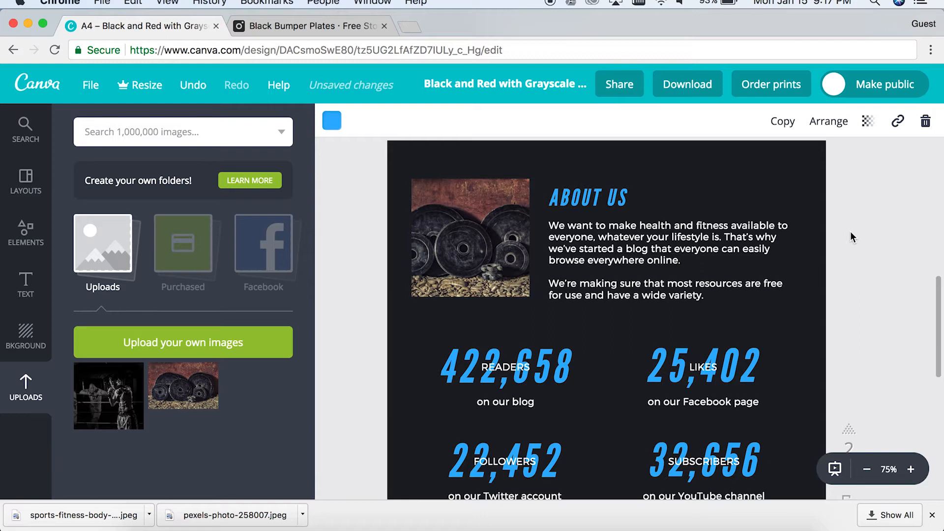
scroll(down, 3)
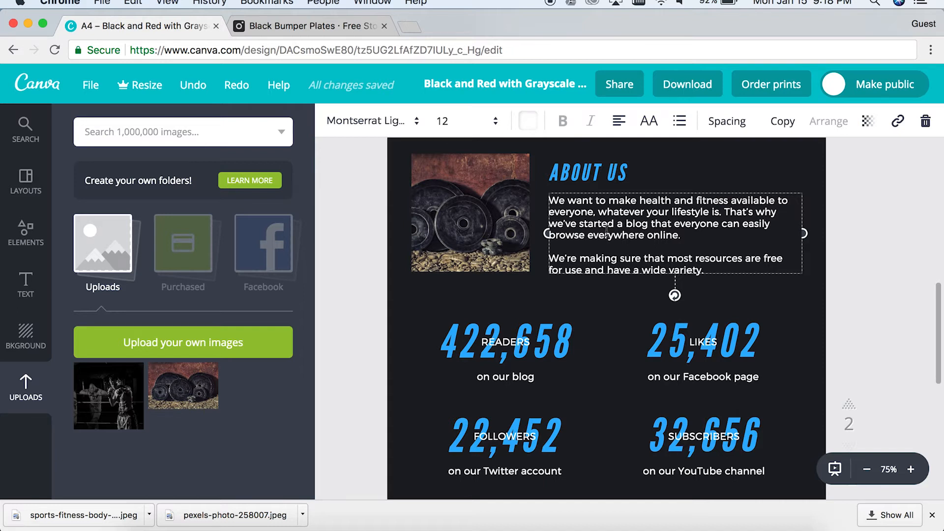
scroll(down, 3)
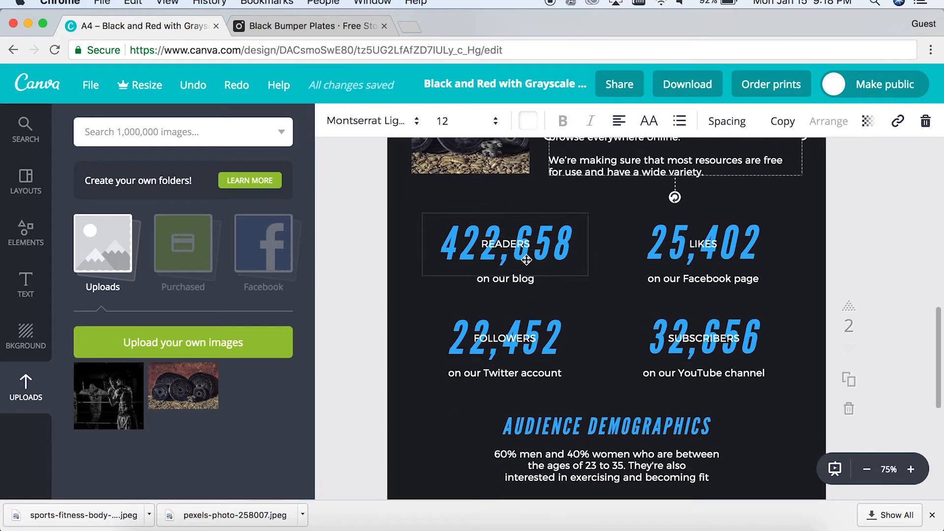
Make the first stat 450,780 SUBSCRIBERS on the YouTube Channel
click(506, 245)
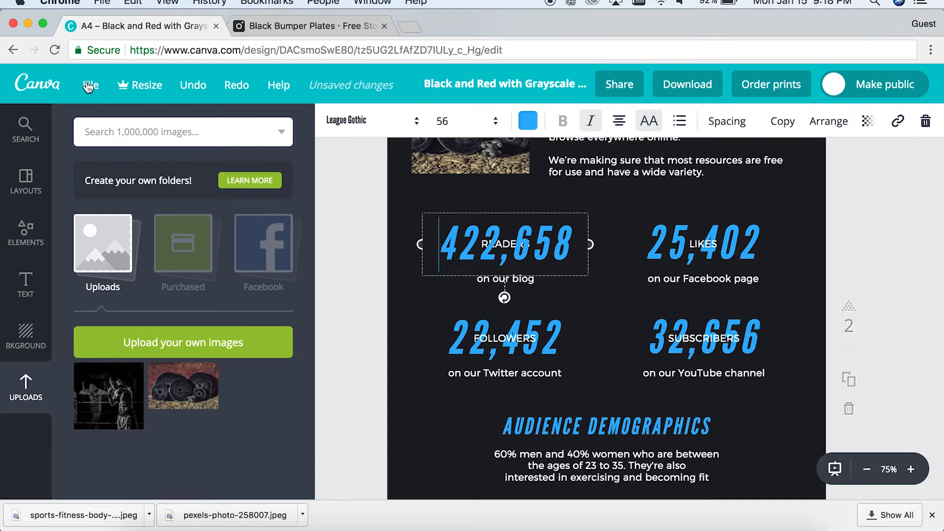
click(91, 85)
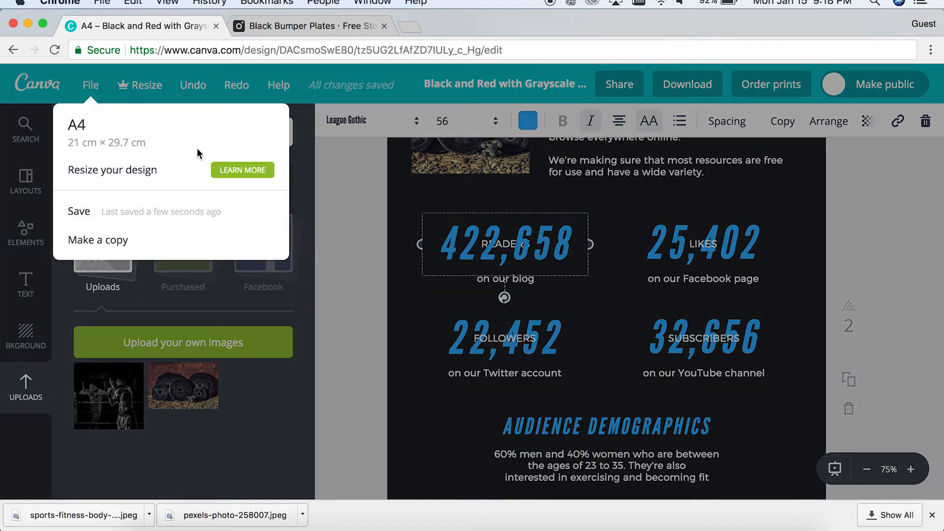
click(335, 200)
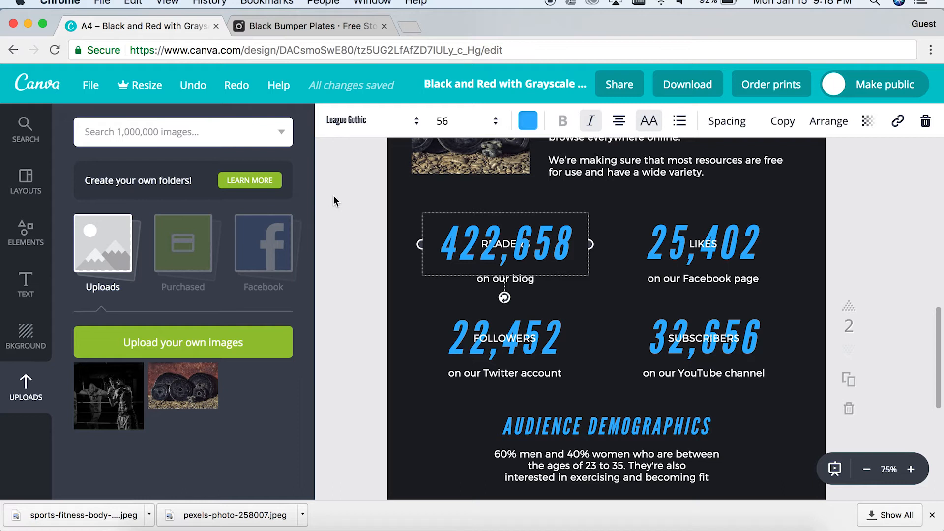
text(4,658)
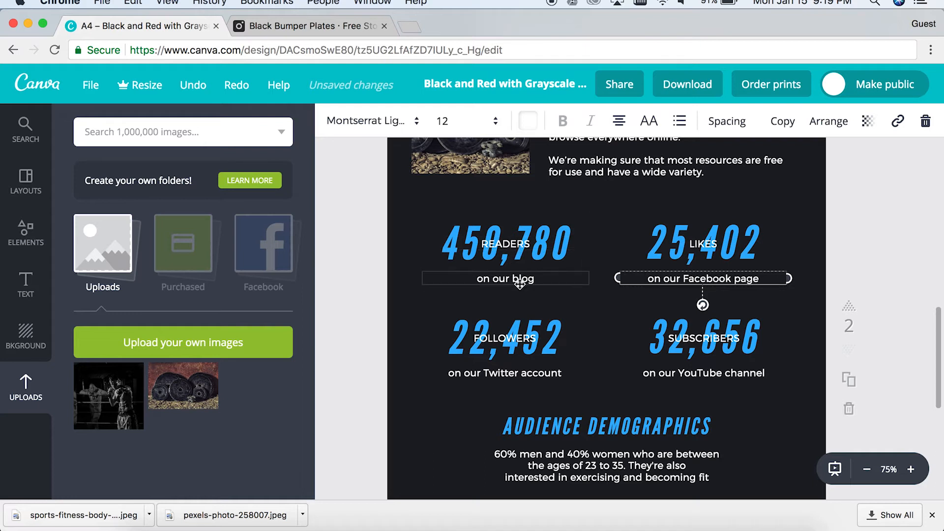
click(516, 257)
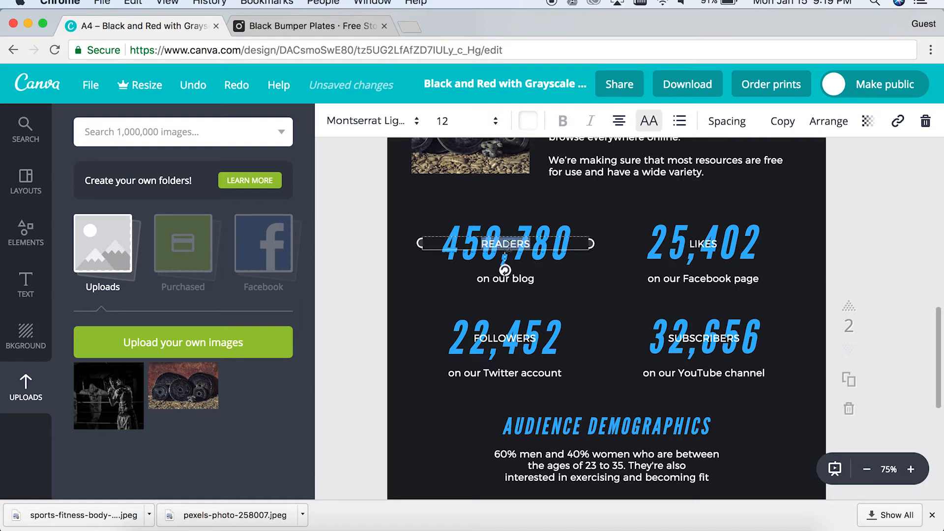
text(SUBSRIB)
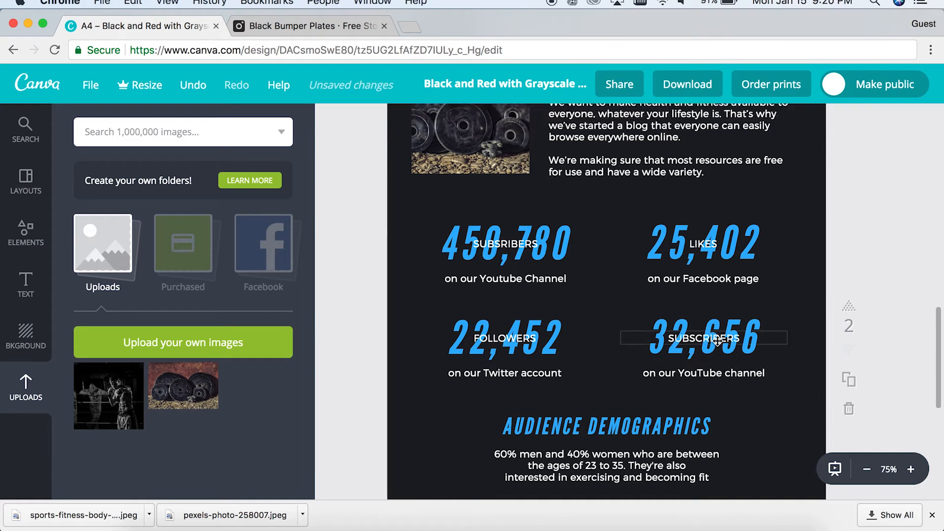
Relabel the fourth stat as FOLLOWERS on our Instagram
click(703, 338)
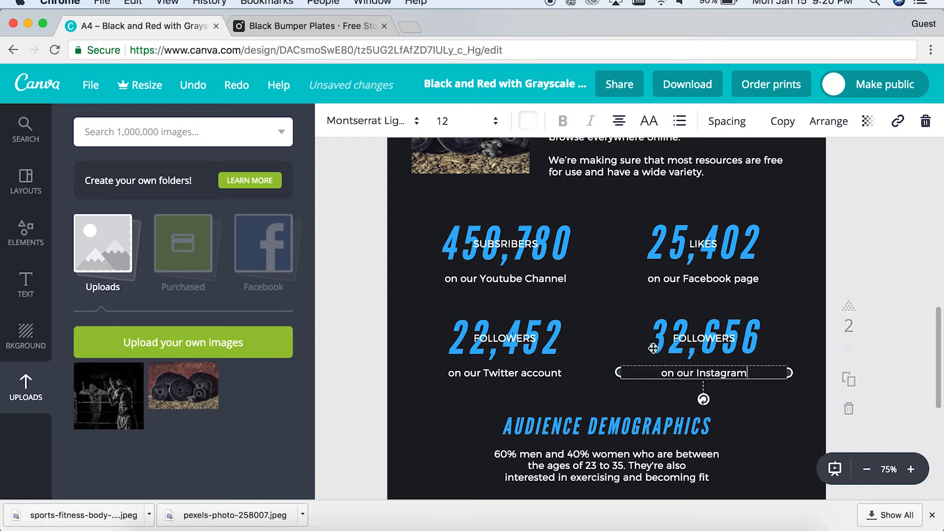
Add Los Angeles, Miami, New York, Chicago and Detroit to the Audience Demographics paragraph
scroll(down, 3)
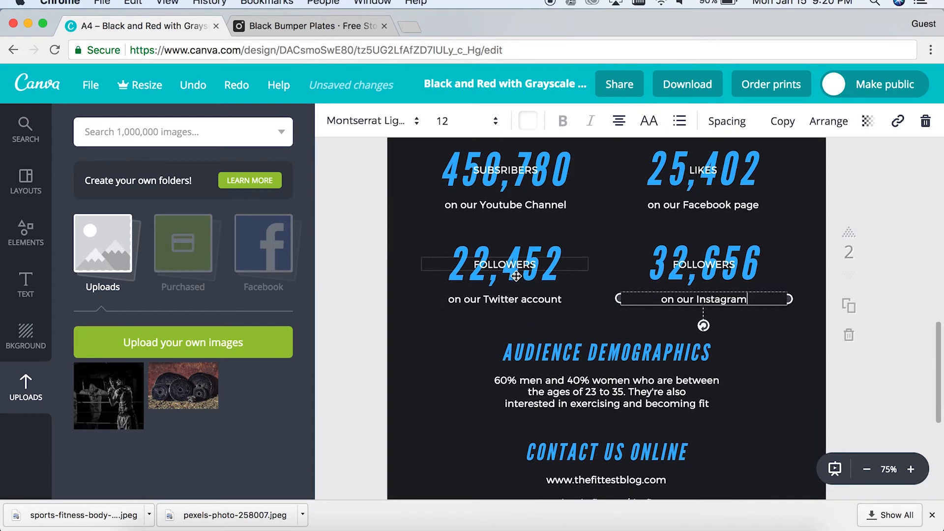
scroll(down, 3)
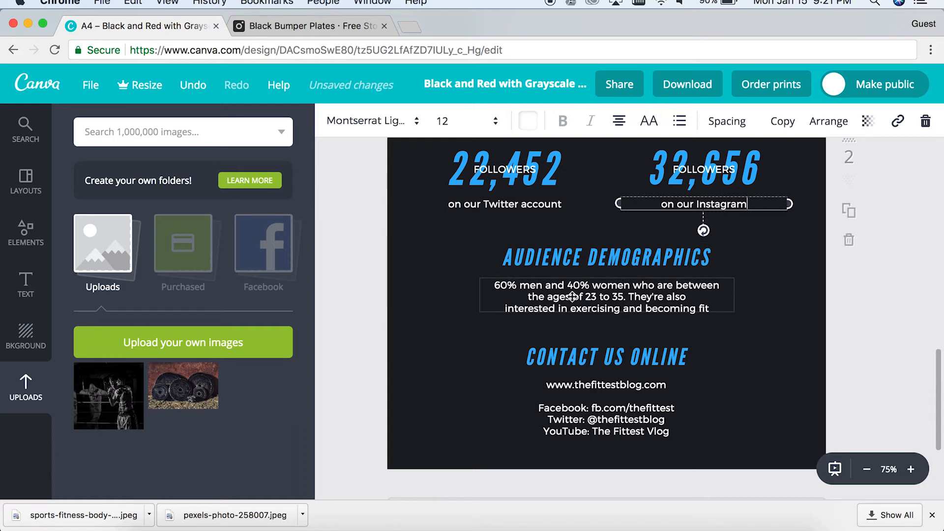
mouse_move(504, 286)
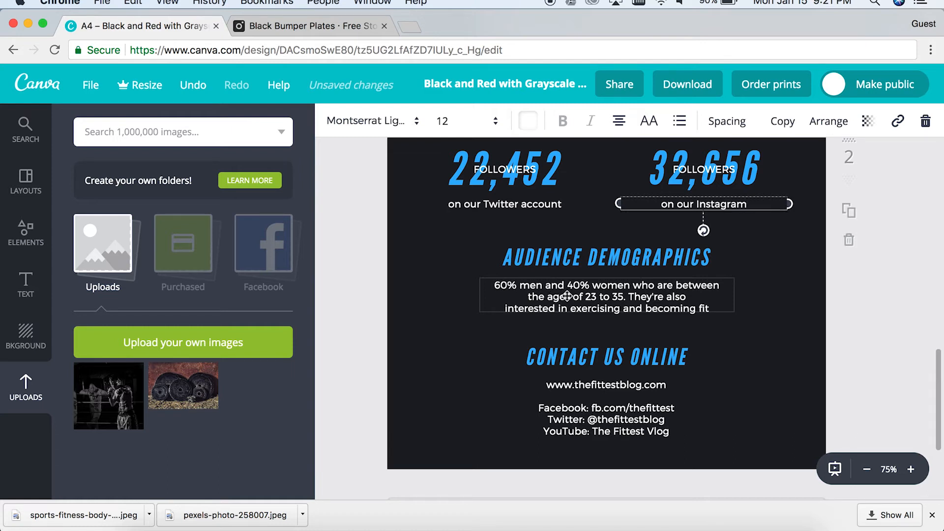
click(607, 297)
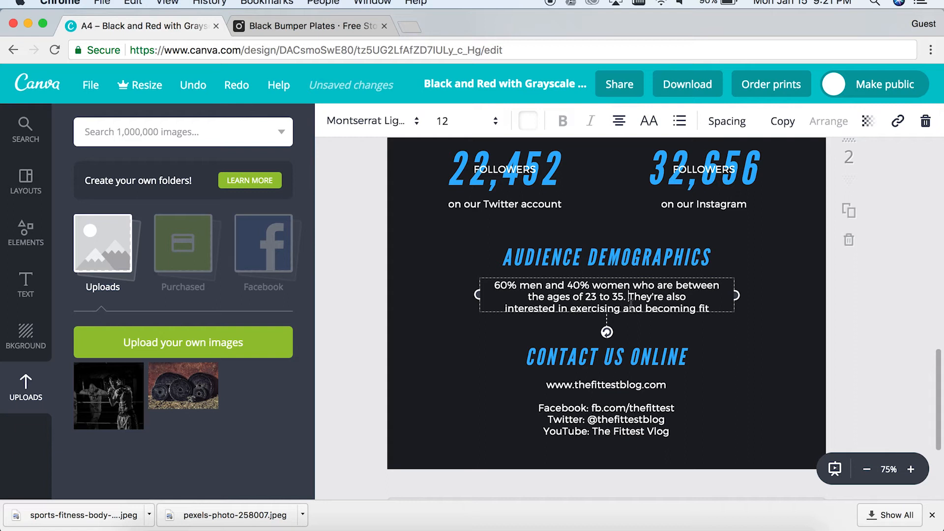
text(Los Angeles, Miami, New York,)
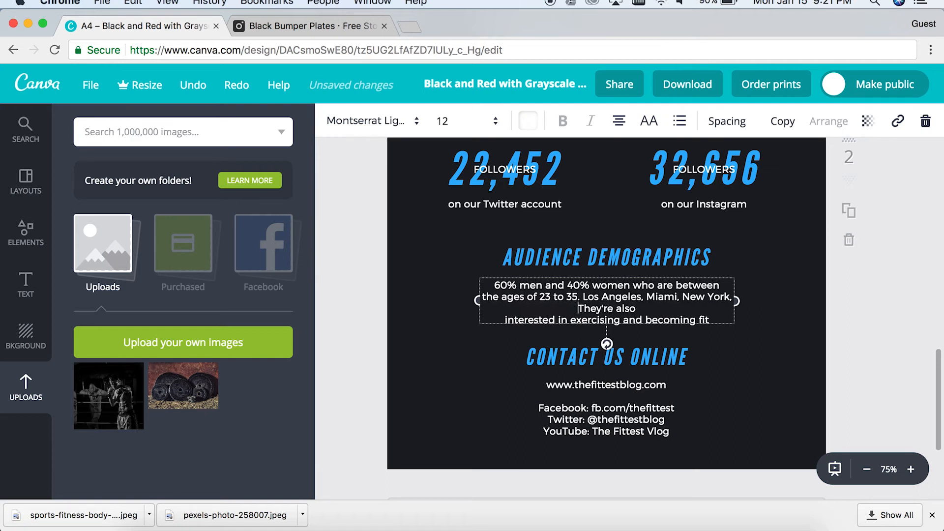
text(Chicago, and)
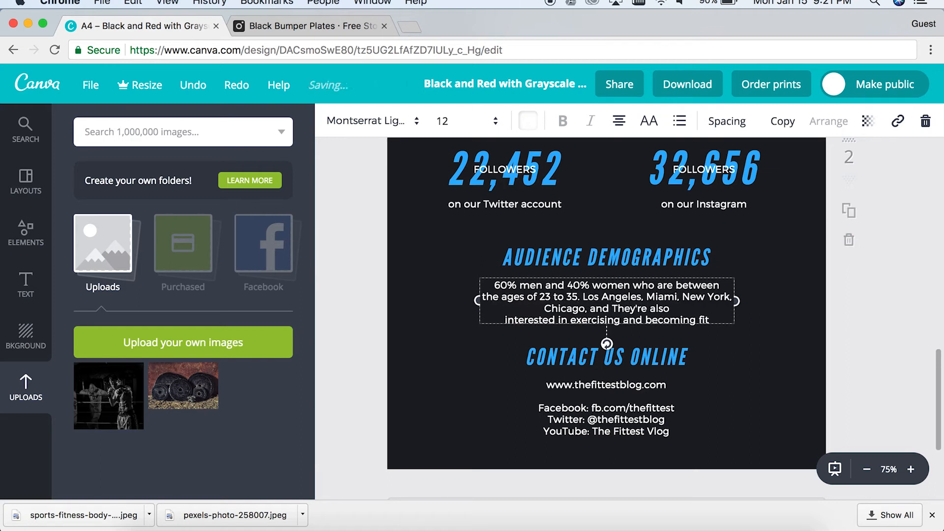
text(Detroit.)
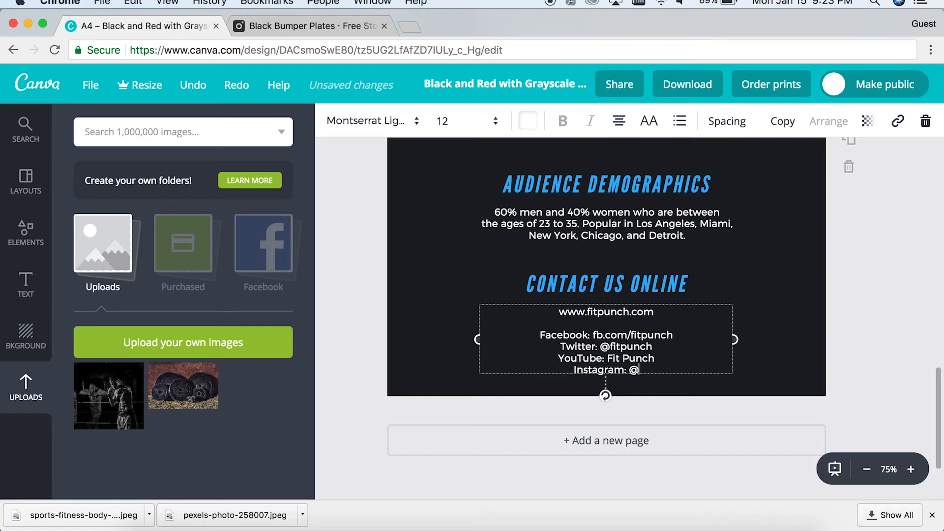
text(fitpunch)
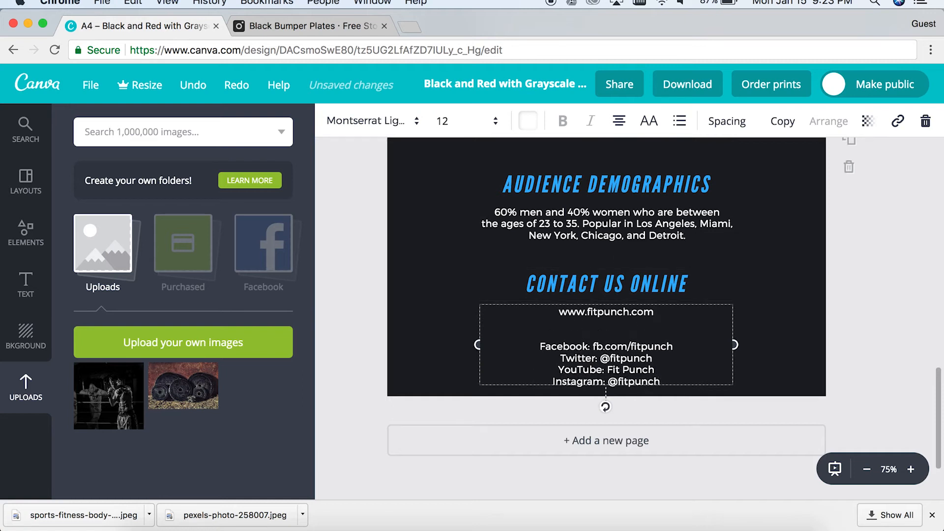
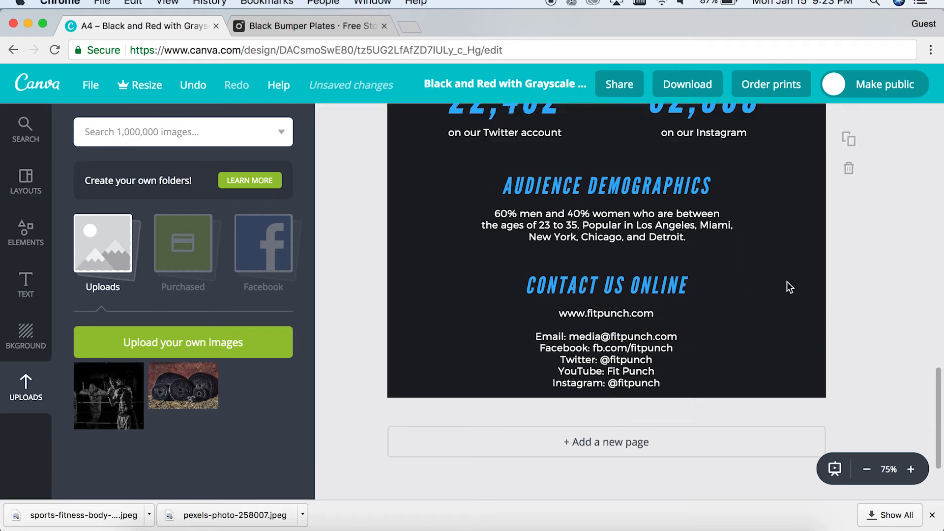
click(867, 469)
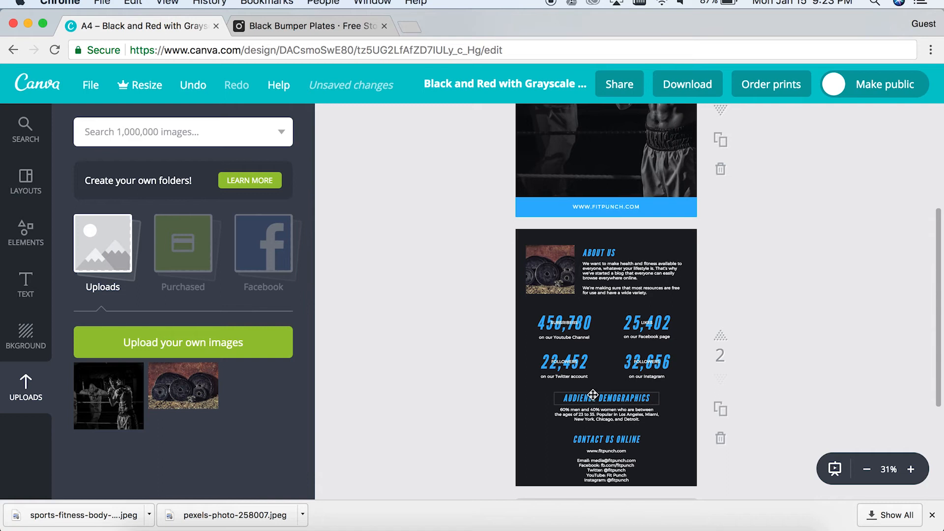
mouse_move(609, 406)
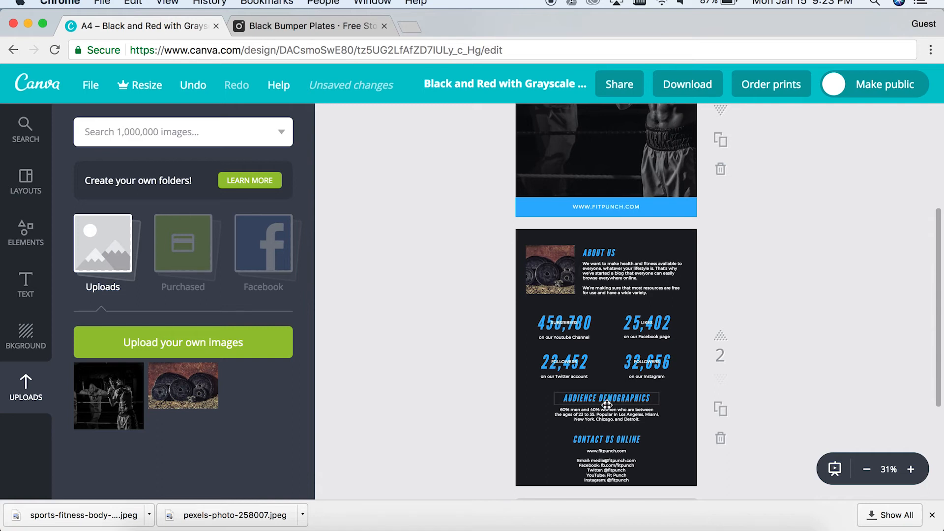
click(911, 468)
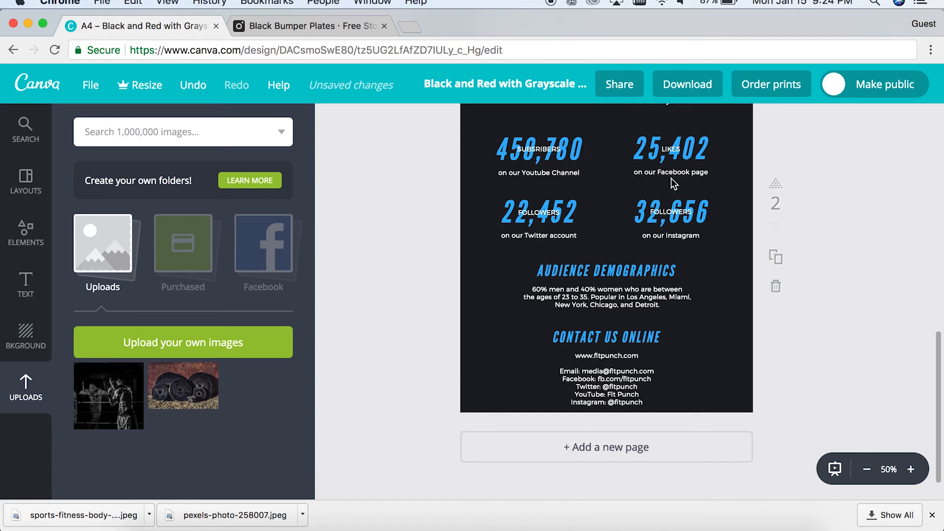
click(606, 297)
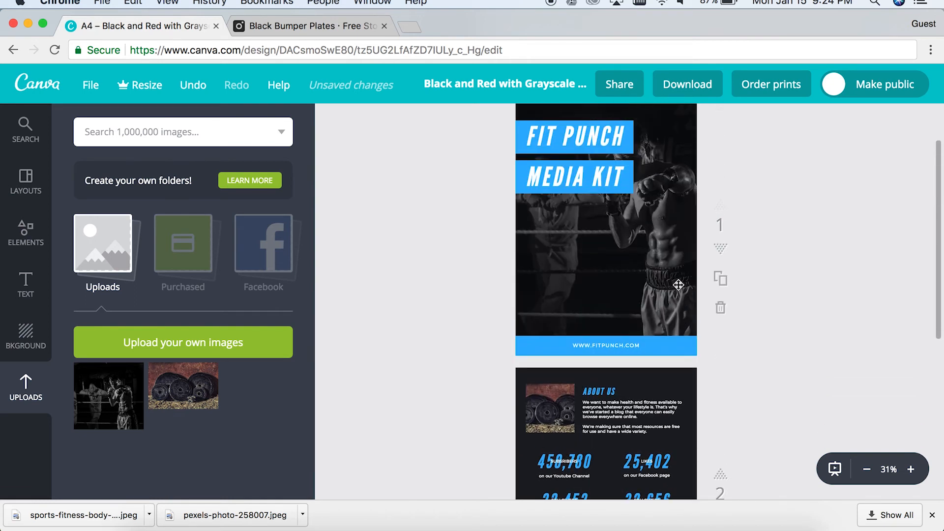
scroll(down, 3)
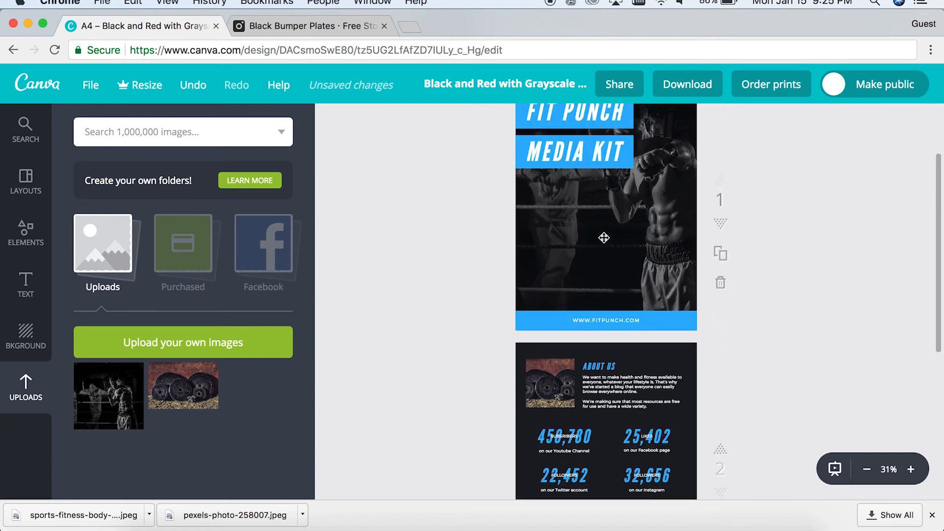
Choose PDF Print (Recommended) as the download file type for all pages
click(688, 83)
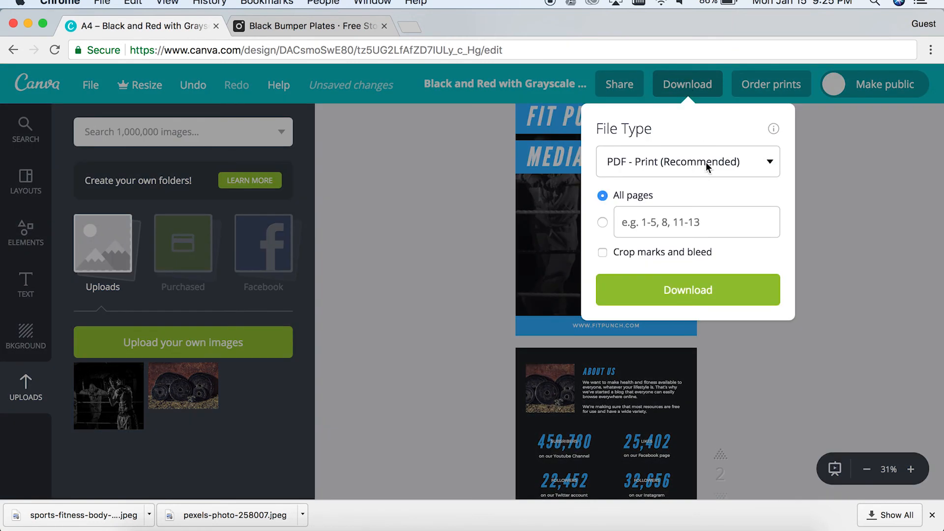
click(687, 161)
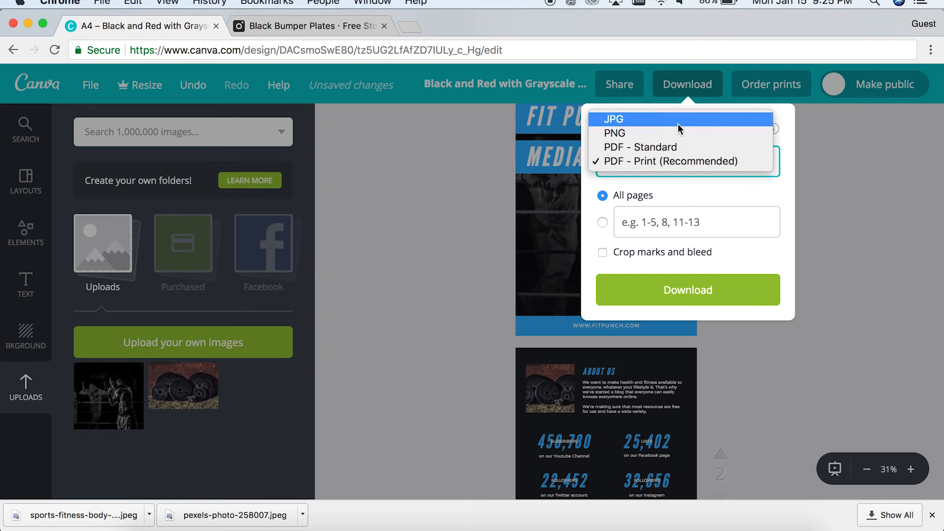
mouse_move(663, 153)
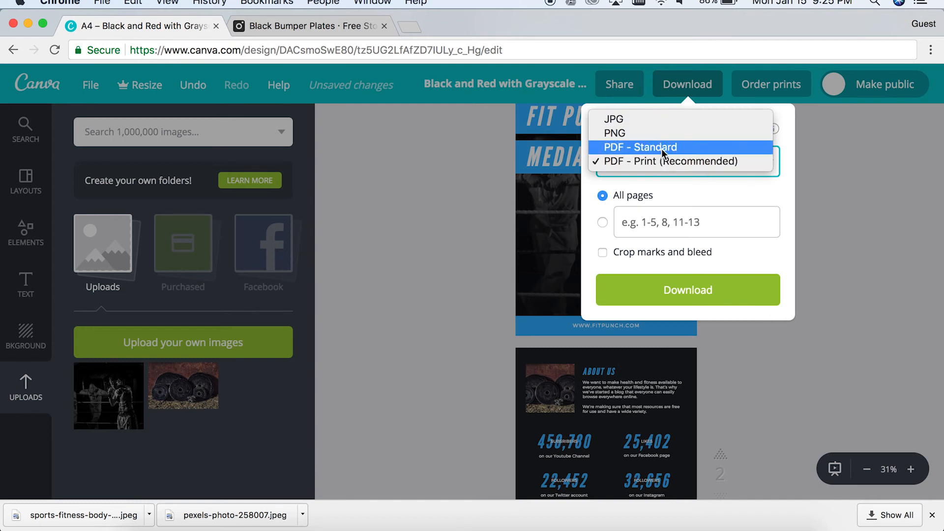
mouse_move(675, 169)
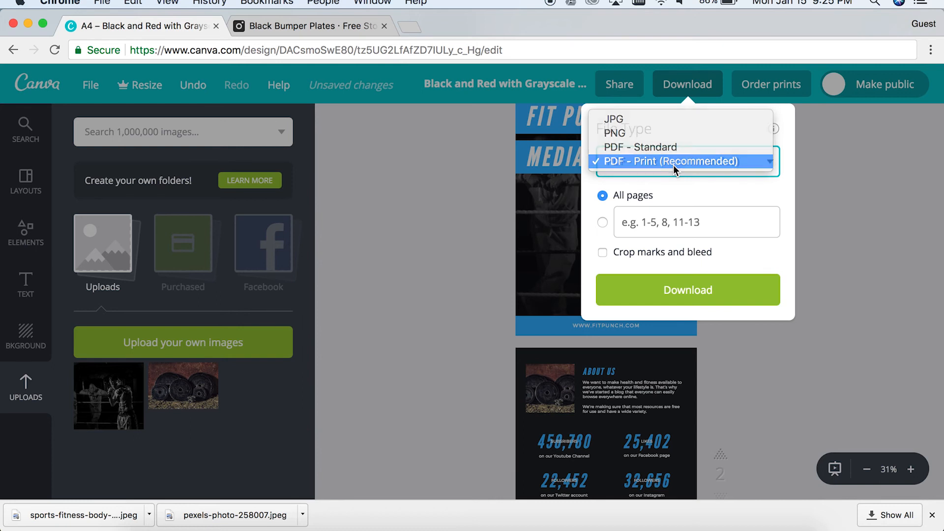
click(687, 290)
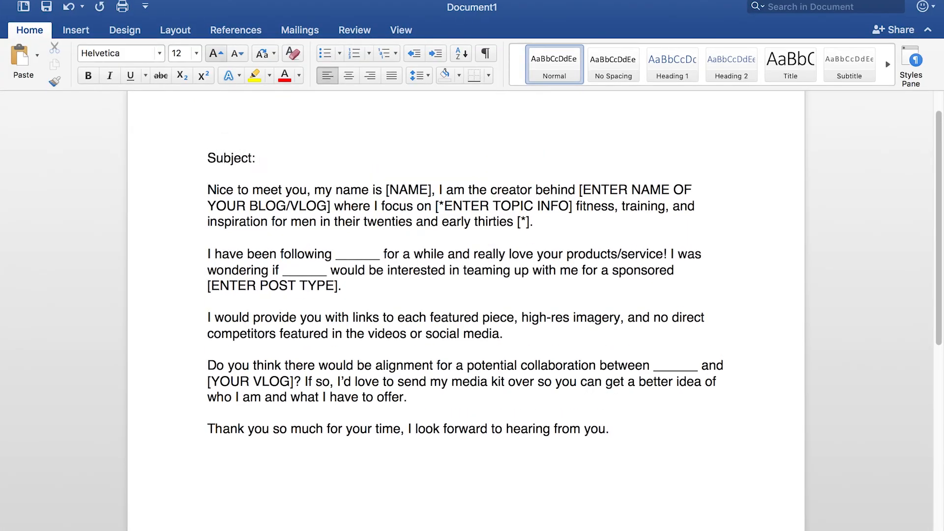
Enter the subject line 'Brand + Your Vlog Collaboration' in the pitch email
text(Brand +)
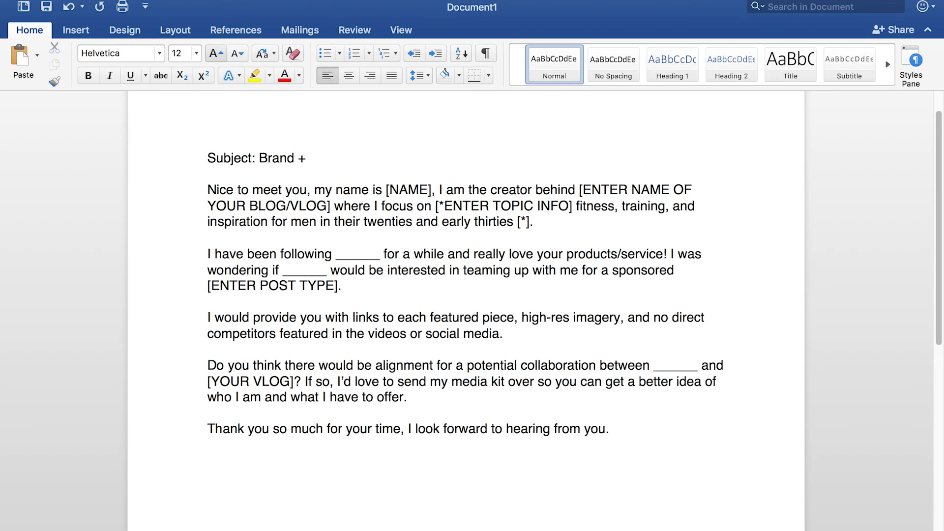
text(Your Vlog)
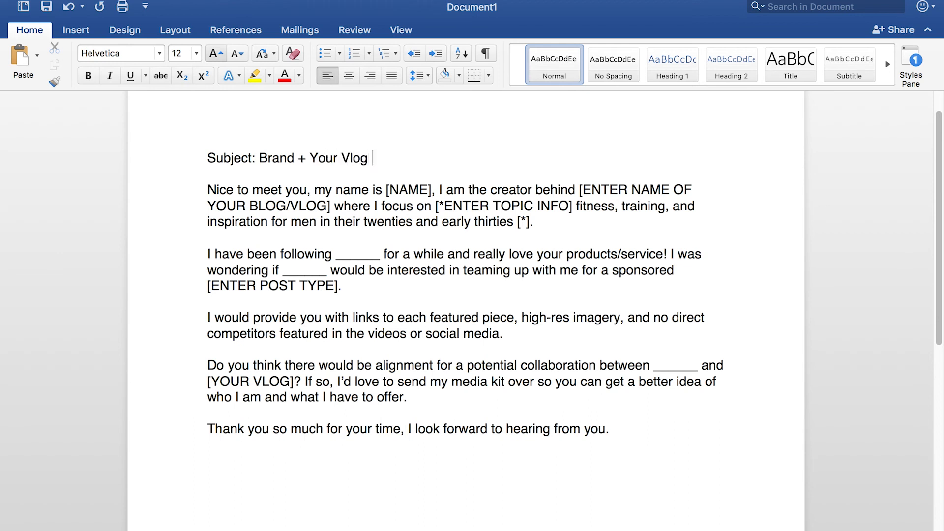
text(Collaboration)
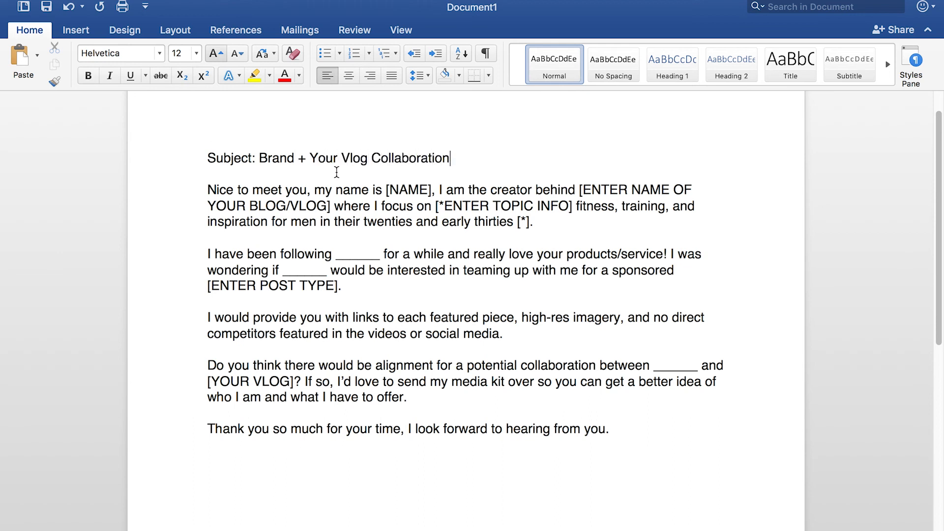